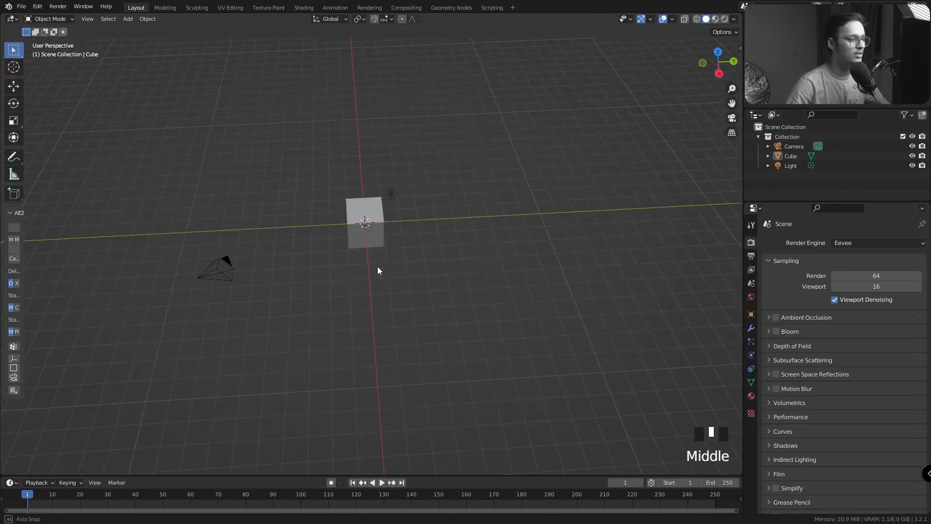
Add a Mesh > Plane to the emptied scene
{"action": "scroll", "scroll_direction": "up", "scroll_amount": 3}
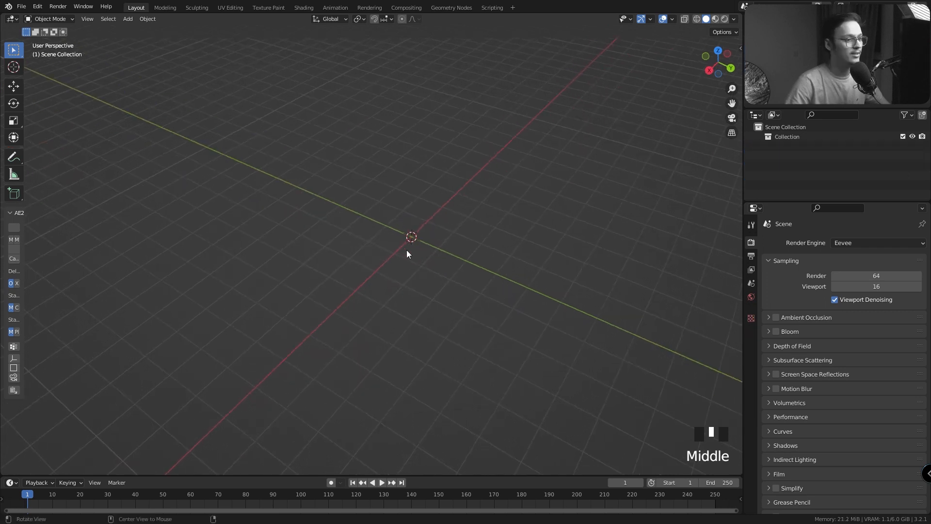
{"action": "key", "text": "shift+a"}
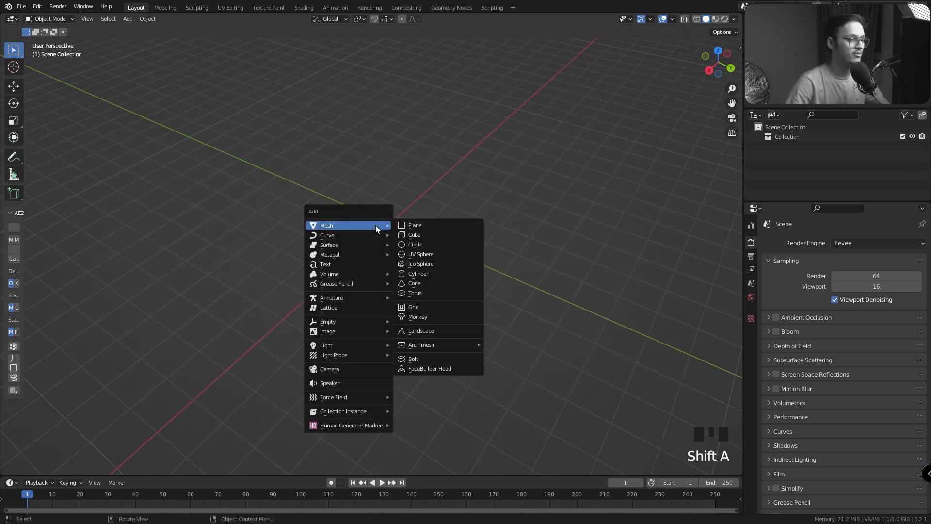
{"action": "left_click", "coordinate": [413, 224]}
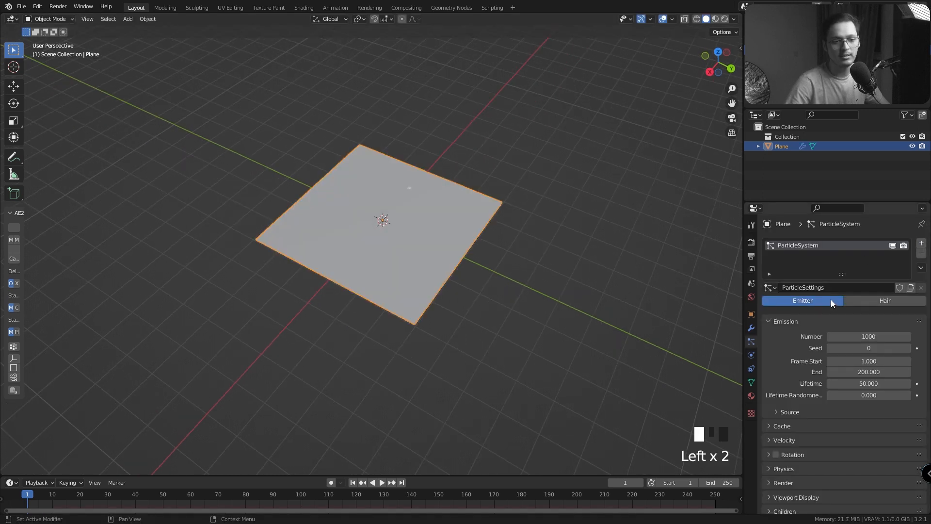
Switch particles to Hair with Advanced on, 3000 strands and 0.5 m hair length
{"action": "left_click", "coordinate": [885, 300]}
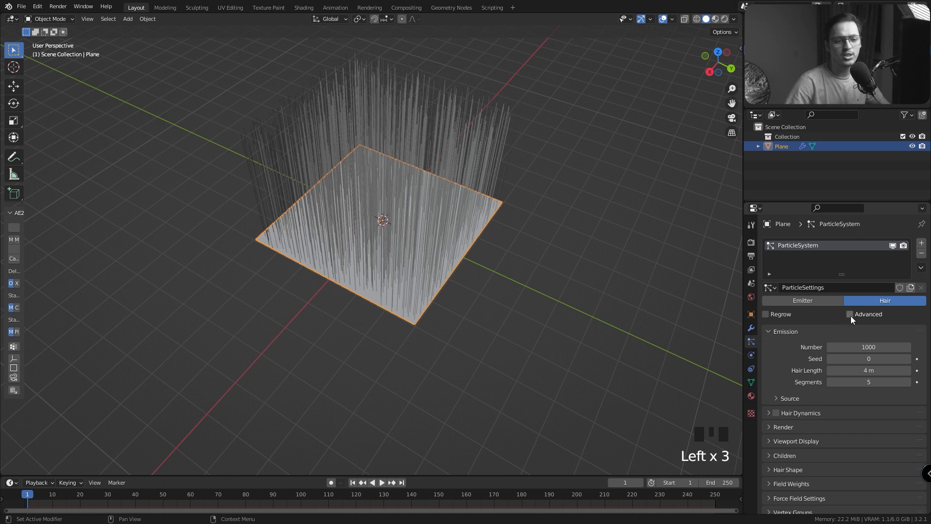
{"action": "left_click", "coordinate": [849, 313]}
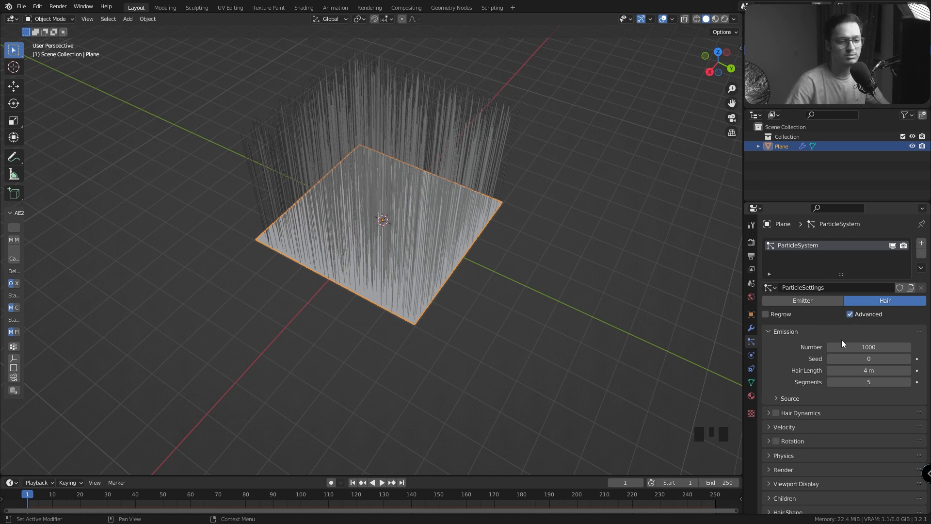
{"action": "left_click", "coordinate": [869, 328]}
{"action": "type", "text": "3000"}
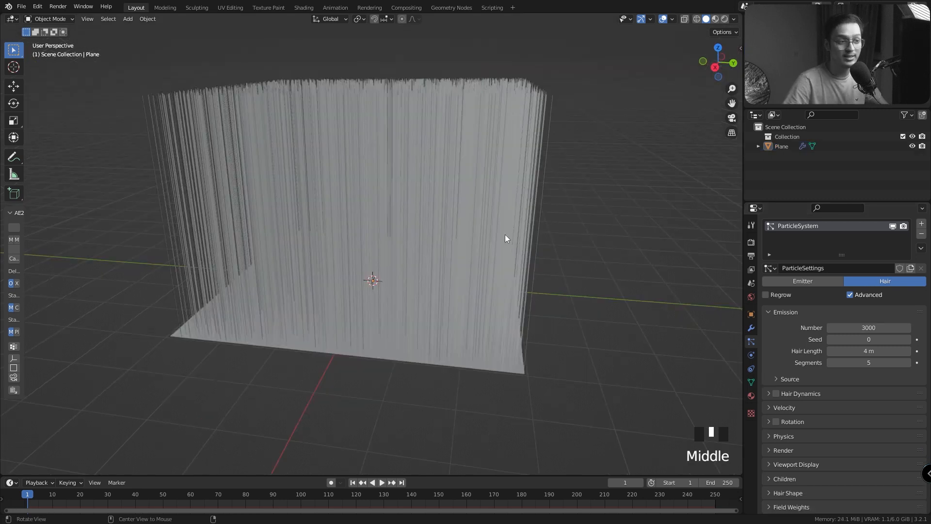
{"action": "left_click_drag", "start_coordinate": [505, 238], "coordinate": [422, 244]}
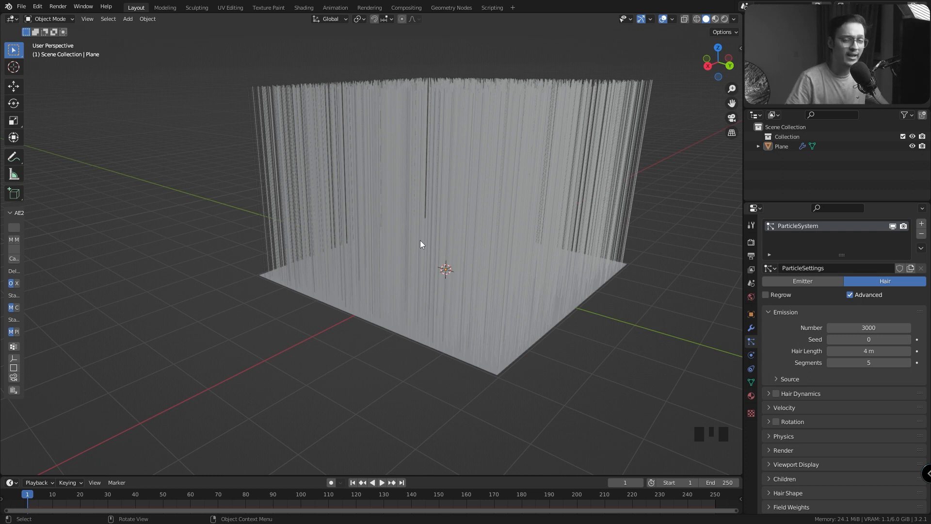
{"action": "mouse_move", "coordinate": [429, 230]}
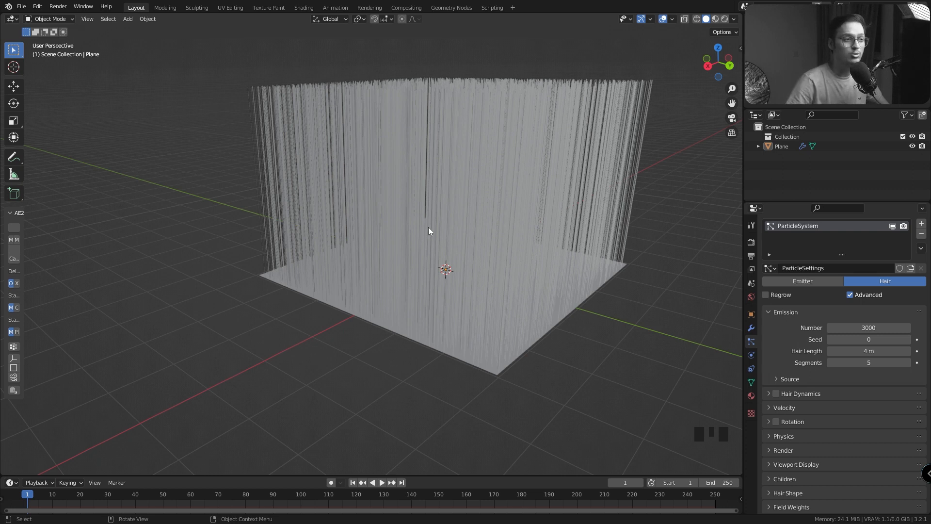
{"action": "left_click_drag", "start_coordinate": [885, 351], "coordinate": [868, 350]}
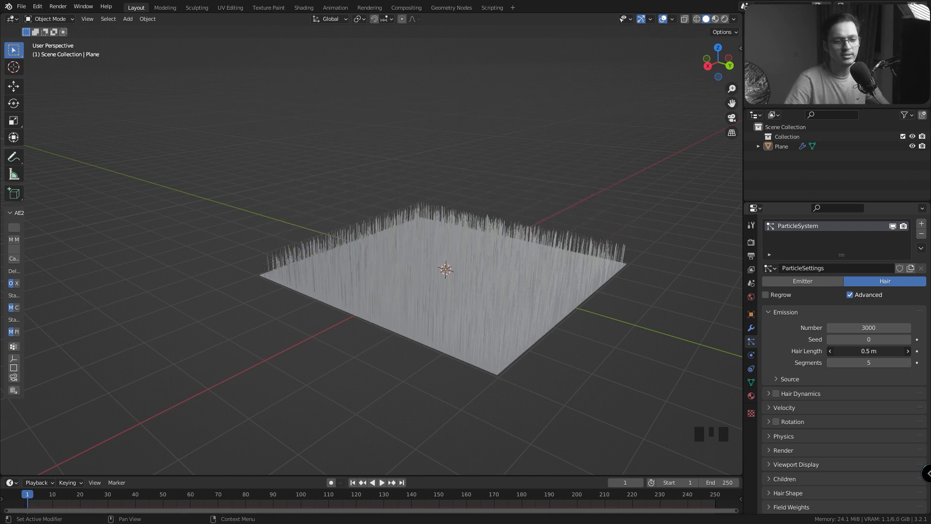
Change the hair emission Distribution from Jittered to Random
{"action": "scroll", "scroll_direction": "down", "scroll_amount": 3}
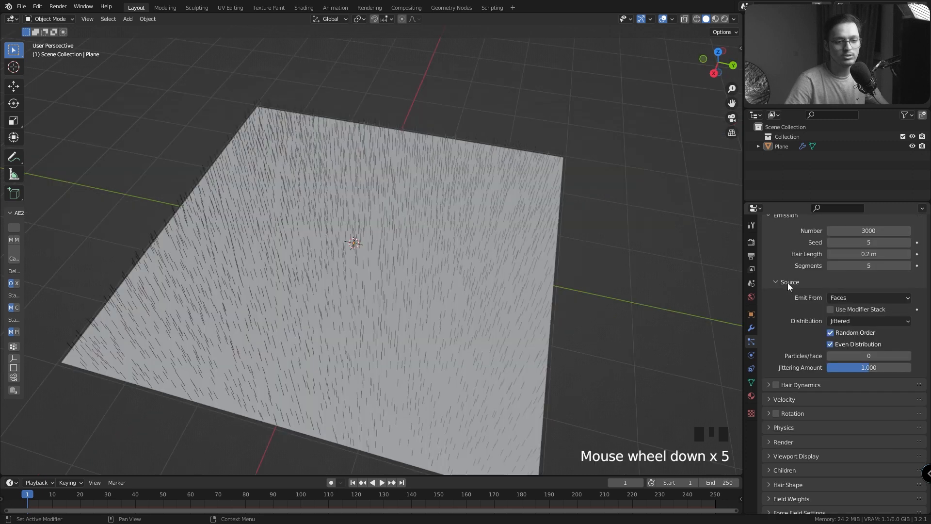
{"action": "left_click", "coordinate": [868, 321]}
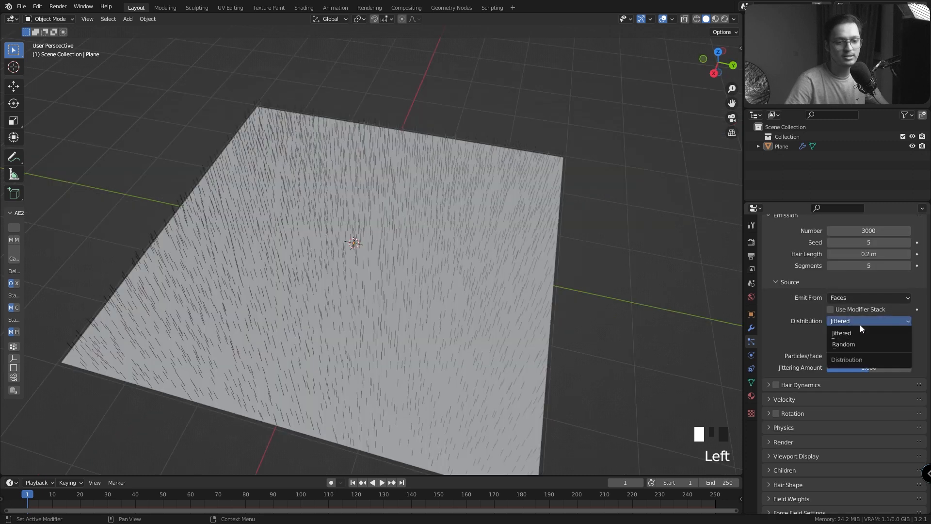
{"action": "left_click", "coordinate": [843, 344]}
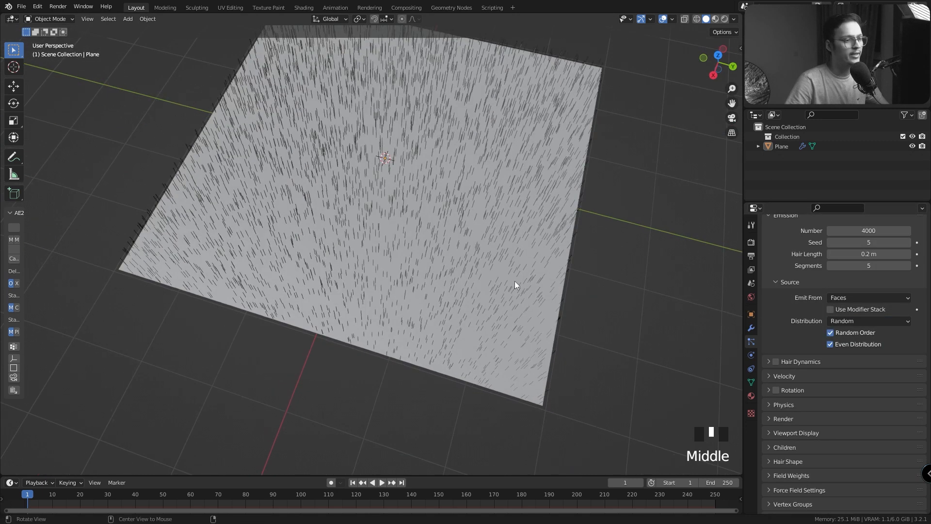
{"action": "left_click_drag", "start_coordinate": [516, 285], "coordinate": [521, 230]}
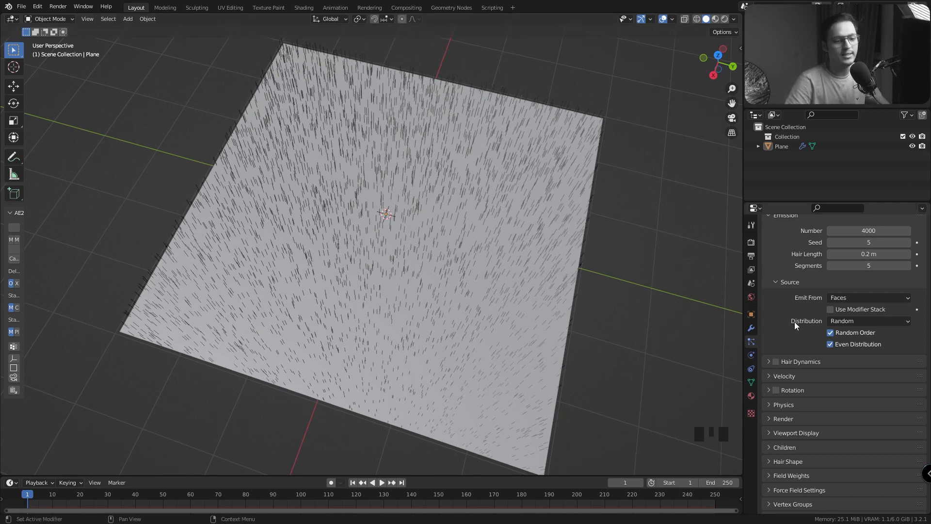
{"action": "scroll", "scroll_direction": "down", "scroll_amount": 3}
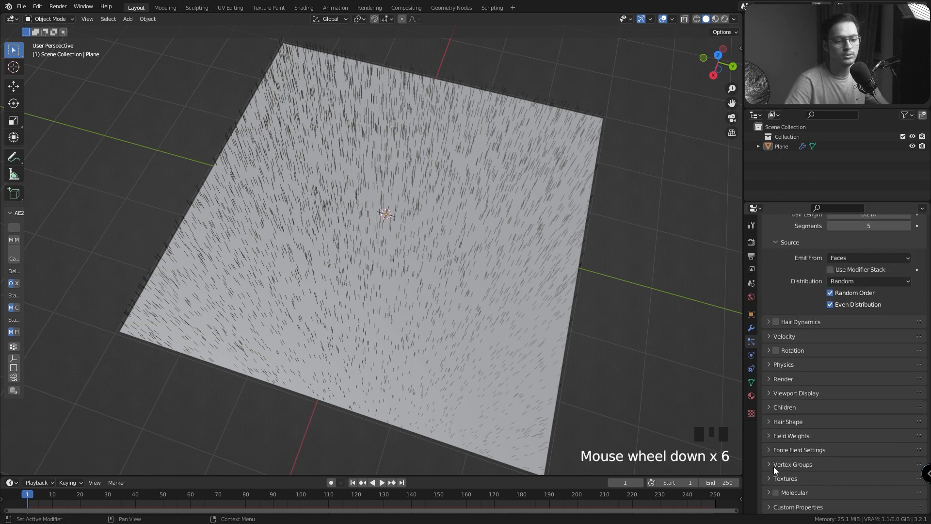
Enable Interpolated children with display amount 5 and render amount 100
{"action": "left_click", "coordinate": [785, 407]}
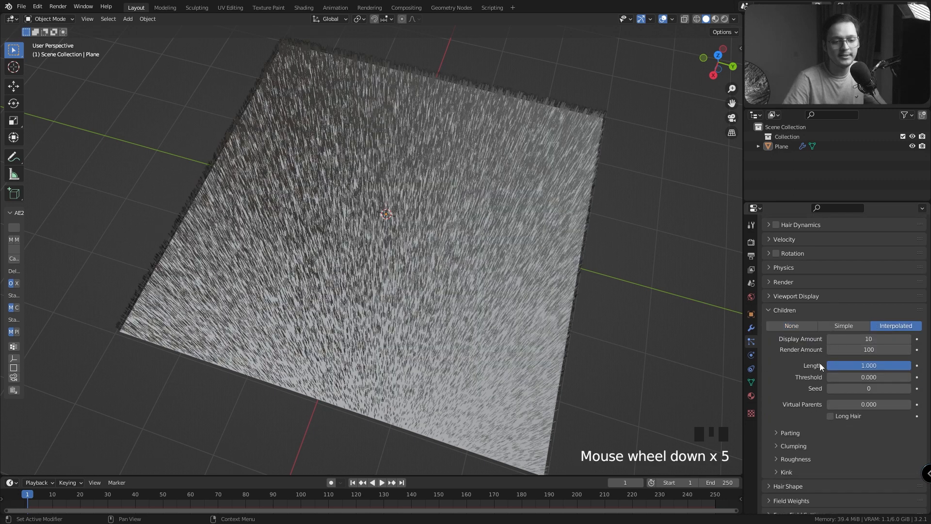
{"action": "scroll", "scroll_direction": "down", "scroll_amount": 3}
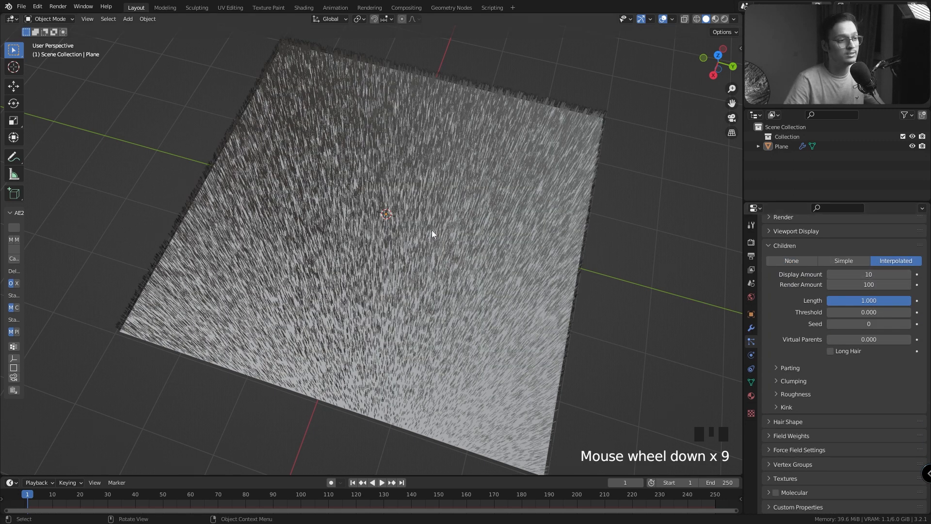
{"action": "left_click_drag", "start_coordinate": [432, 234], "coordinate": [465, 254]}
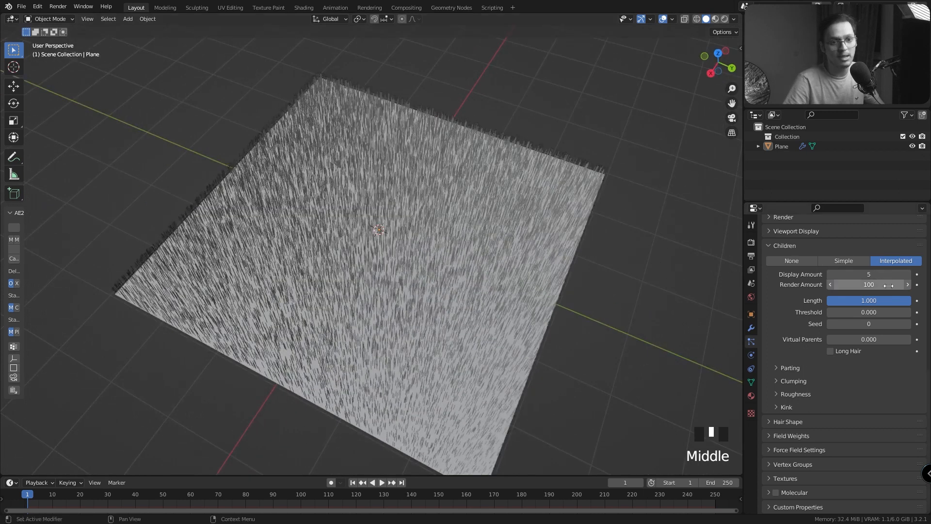
{"action": "left_click_drag", "start_coordinate": [891, 284], "coordinate": [849, 283]}
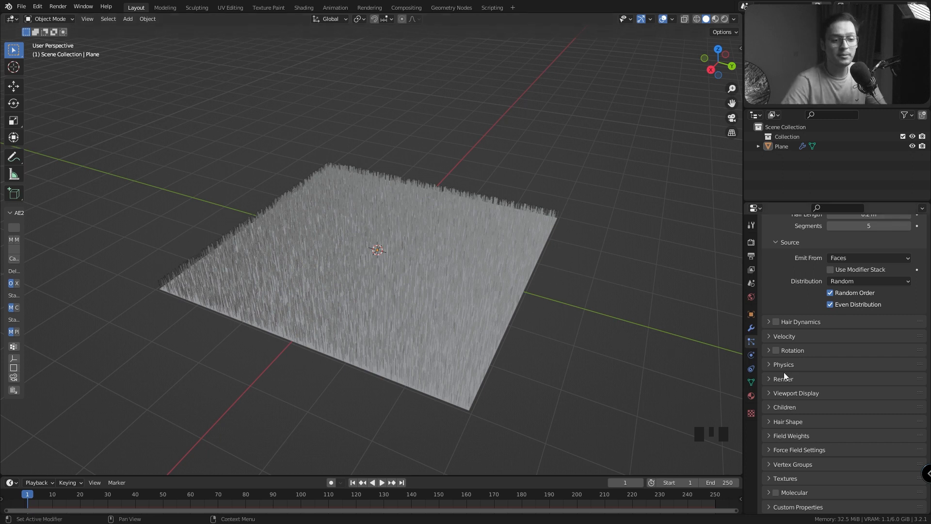
{"action": "left_click", "coordinate": [869, 394]}
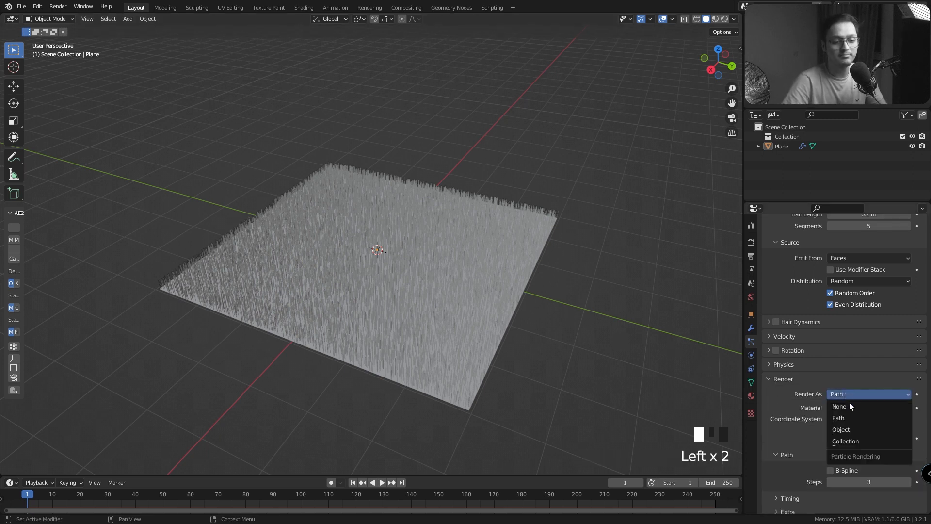
{"action": "left_click", "coordinate": [838, 417]}
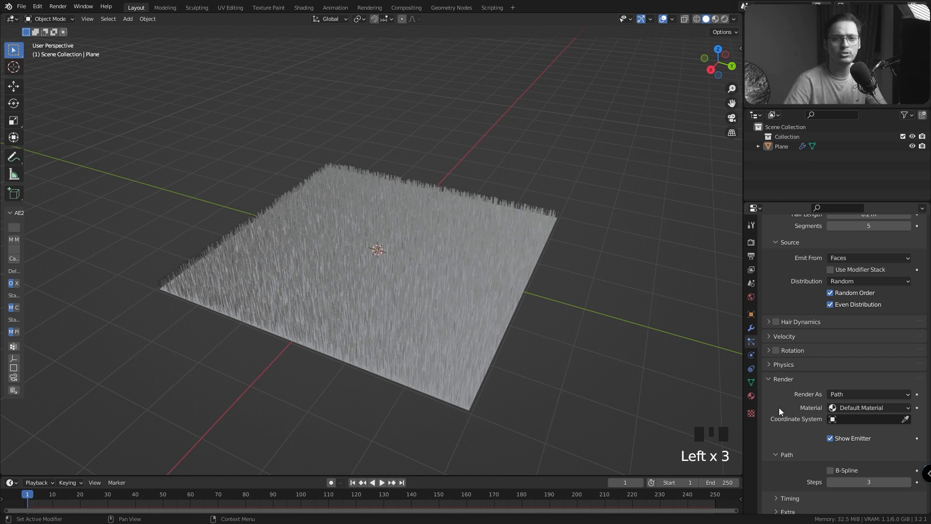
{"action": "mouse_move", "coordinate": [787, 358]}
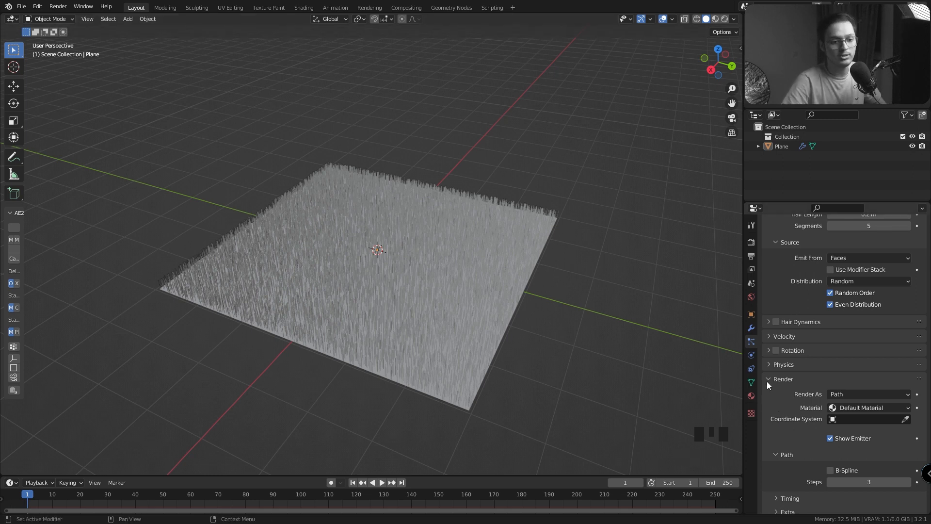
{"action": "scroll", "scroll_direction": "down", "scroll_amount": 3}
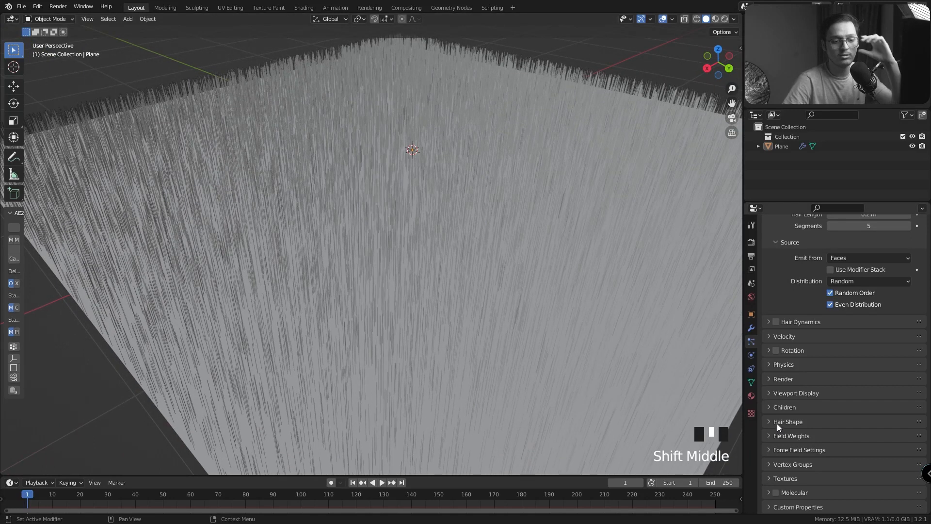
Set Hair Shape Diameter Root and Tip to 0.25 m and Diameter Scale to 0.01
{"action": "scroll", "scroll_direction": "down", "scroll_amount": 3}
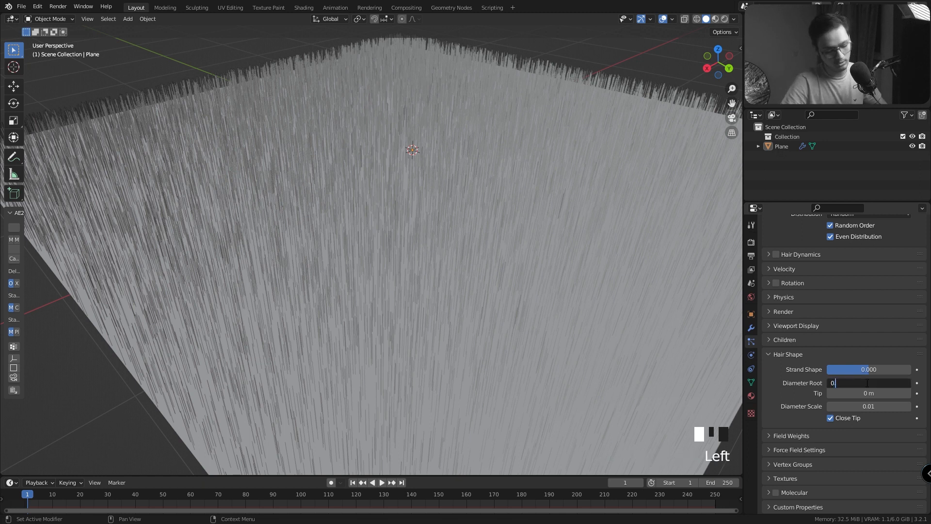
{"action": "key", "text": "Tab"}
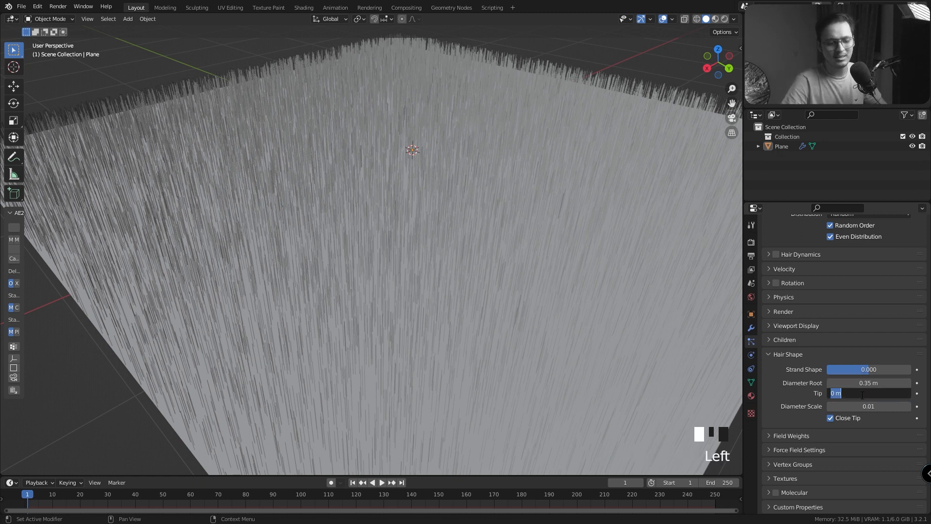
{"action": "type", "text": "0"}
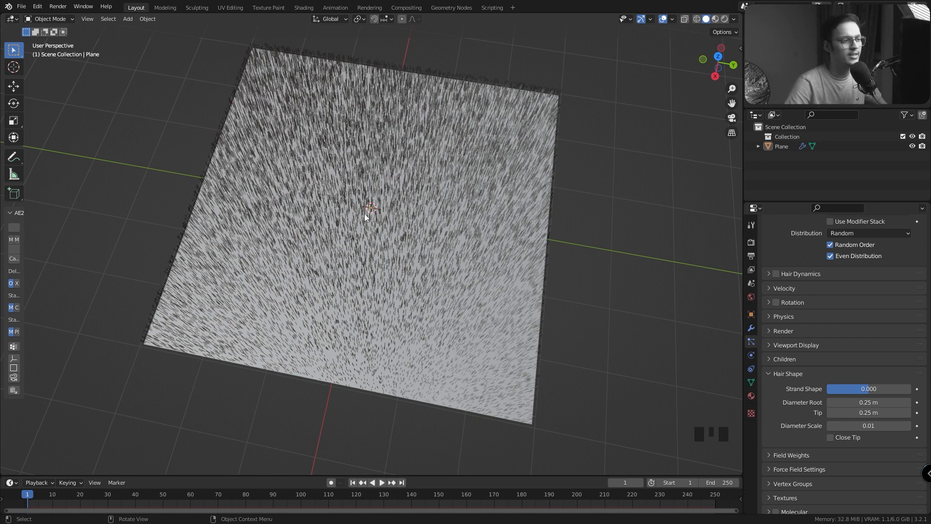
{"action": "scroll", "scroll_direction": "up", "scroll_amount": 3}
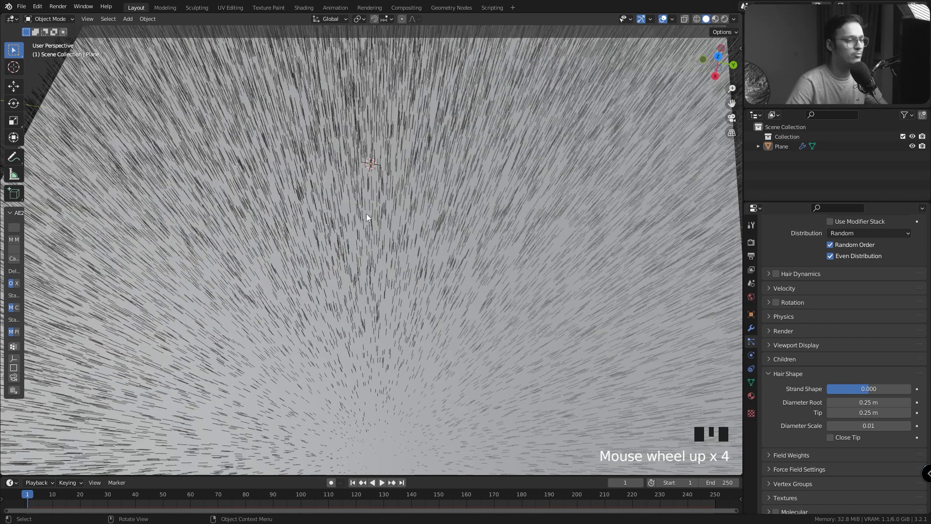
Add a torus, view it from the top and scale it thinner in Edit Mode
{"action": "key", "text": "shift+a"}
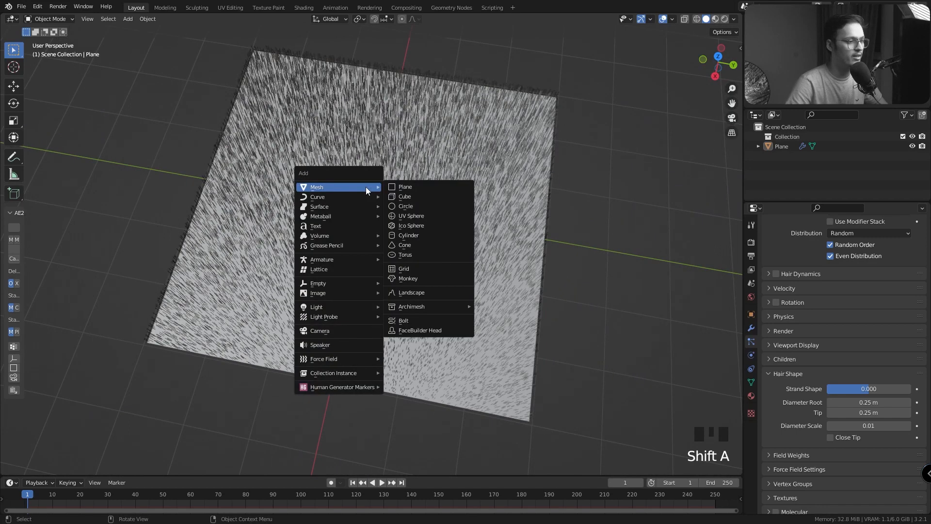
{"action": "left_click", "coordinate": [405, 254]}
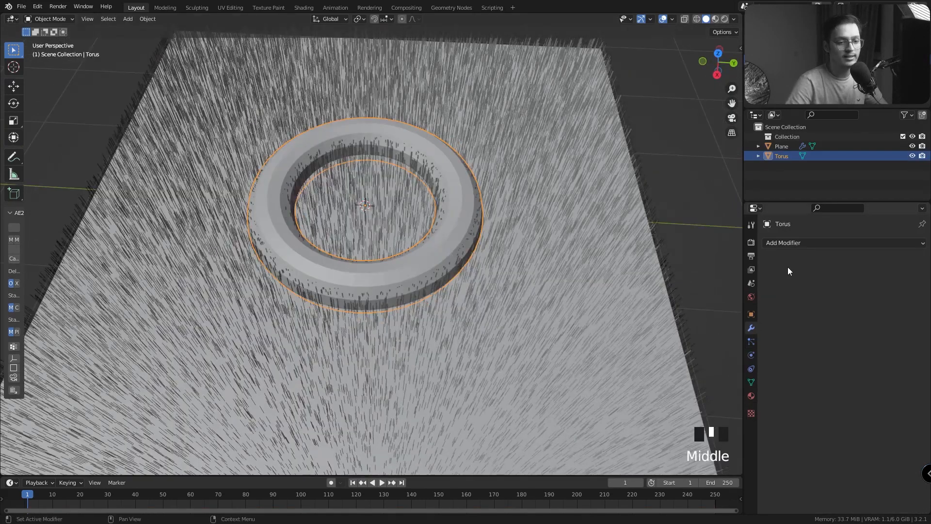
{"action": "left_click", "coordinate": [784, 243]}
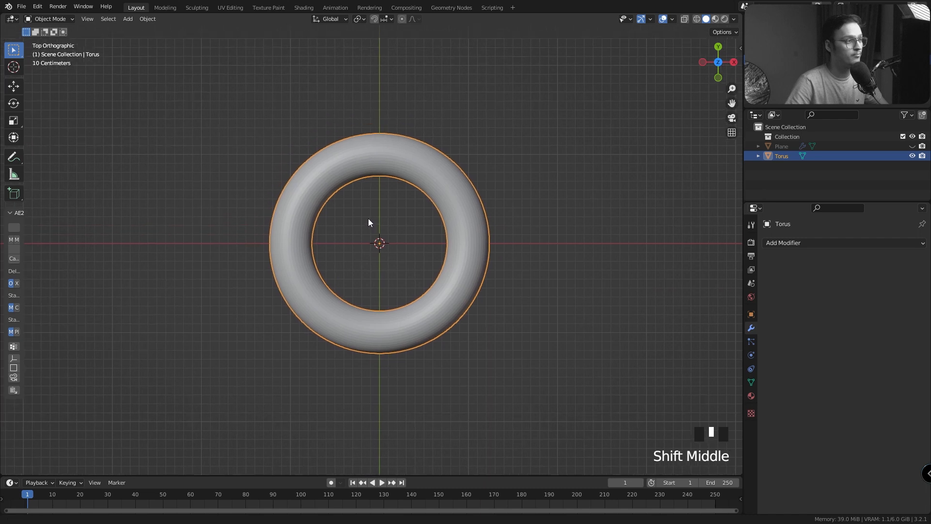
{"action": "key", "text": "Tab"}
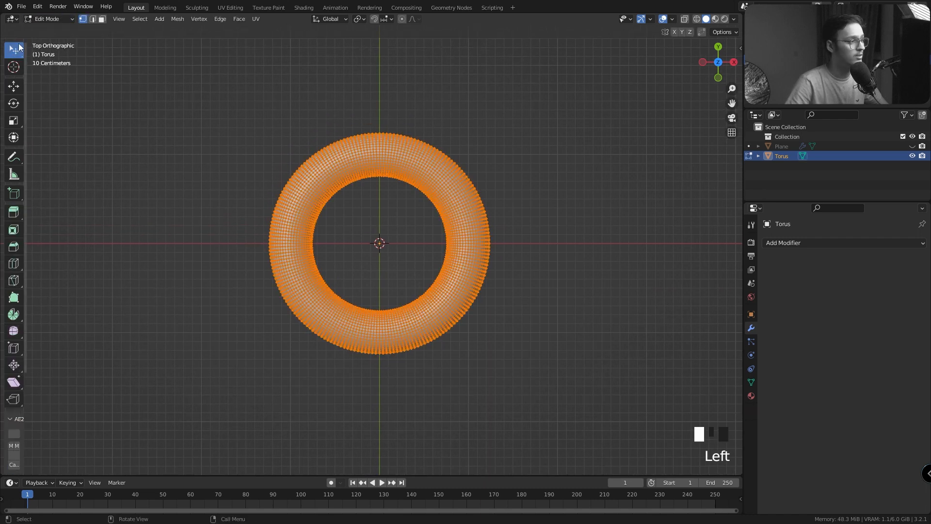
{"action": "left_click", "coordinate": [13, 67]}
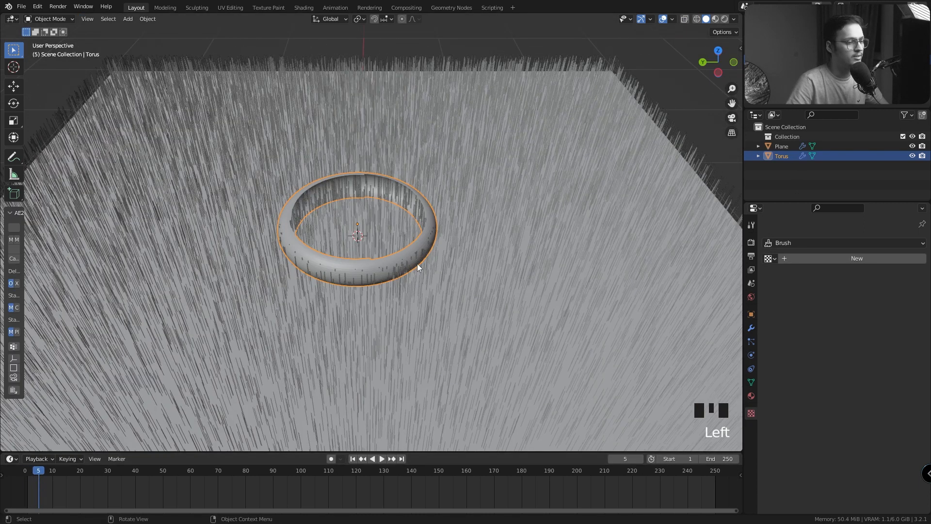
Keyframe the torus at zero scale on frame 5 and full size on frame 14
{"action": "key", "text": "s"}
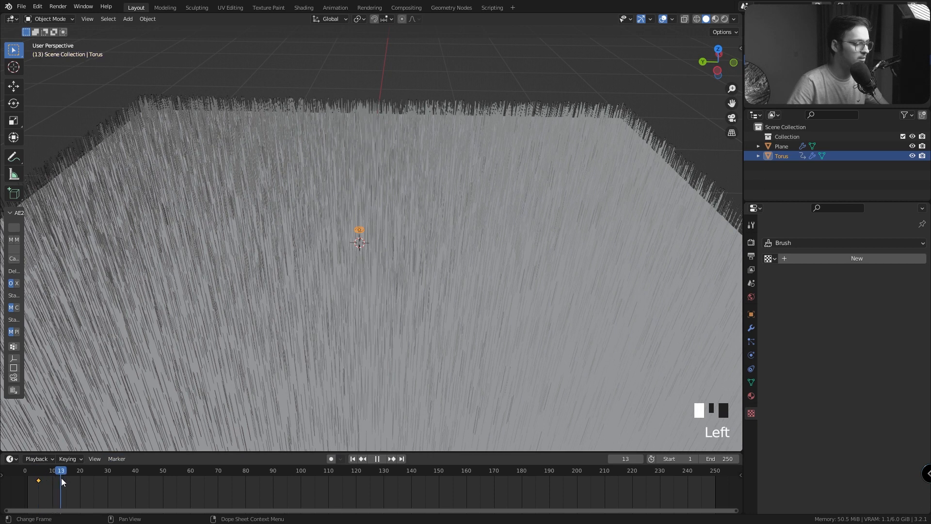
{"action": "left_click", "coordinate": [382, 458]}
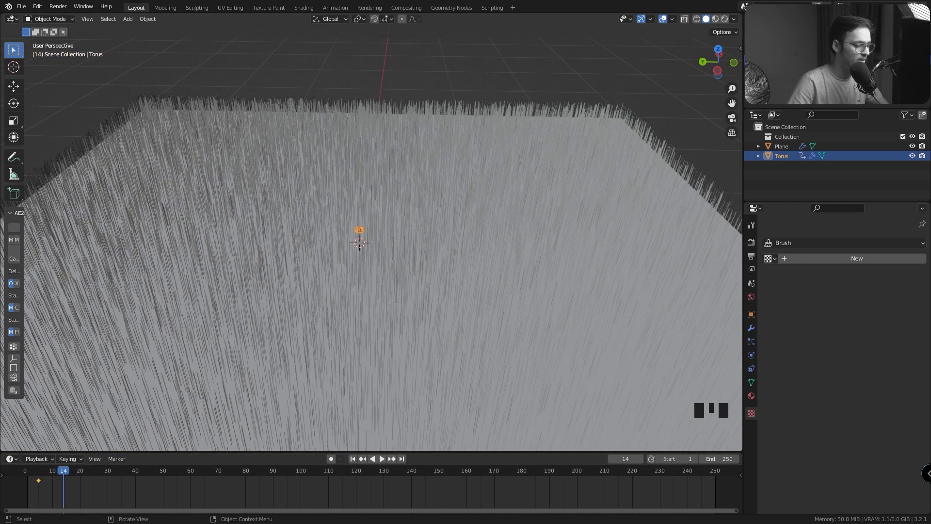
{"action": "key", "text": "s"}
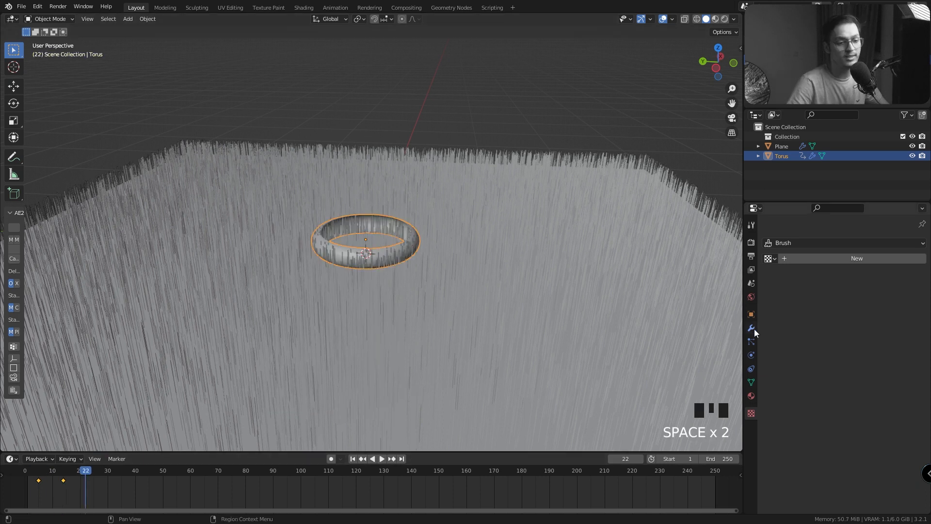
Add a Deform > Displace modifier to the torus
{"action": "left_click", "coordinate": [751, 328]}
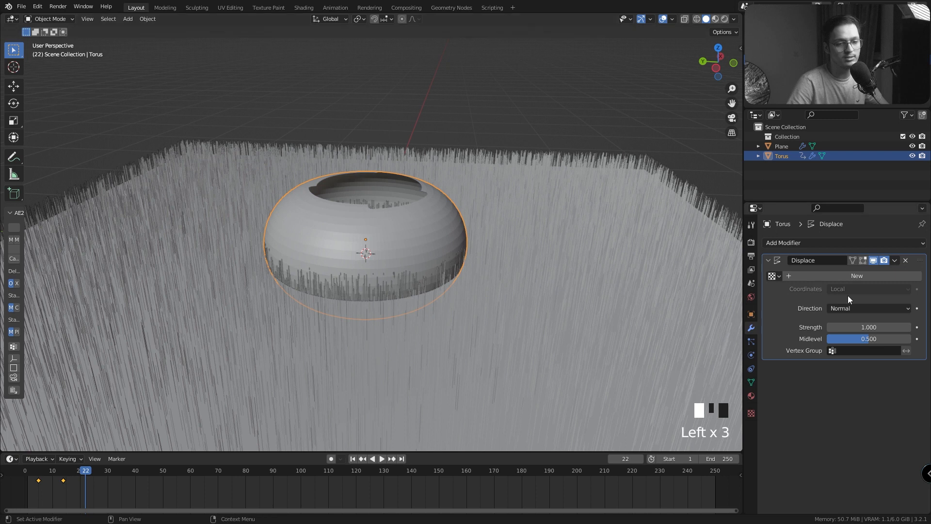
{"action": "left_click", "coordinate": [856, 275]}
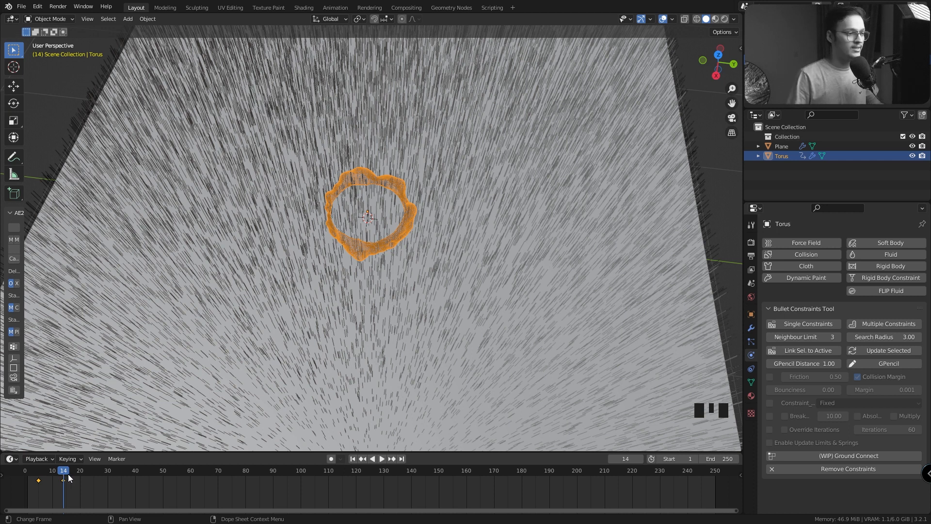
Run Quick Smoke on the torus and resize the domain around the hair plane
{"action": "left_click", "coordinate": [359, 180]}
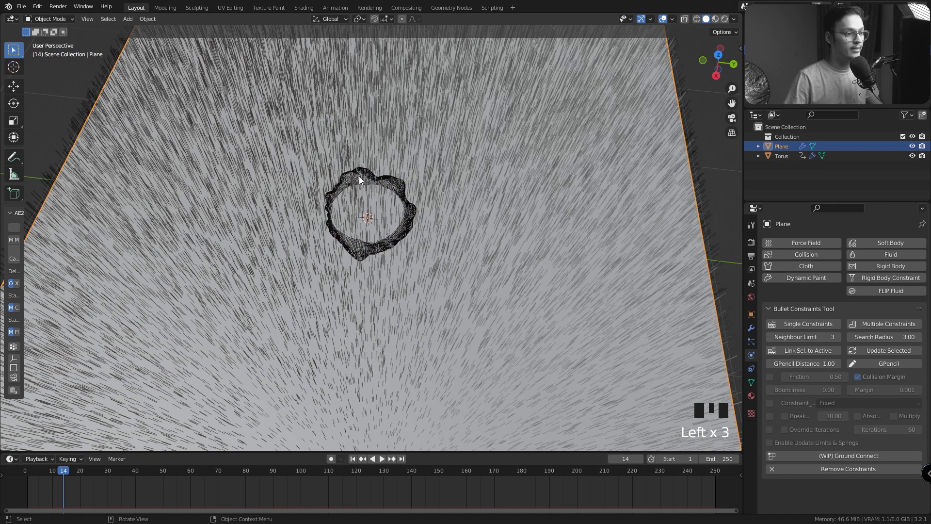
{"action": "left_click", "coordinate": [148, 18]}
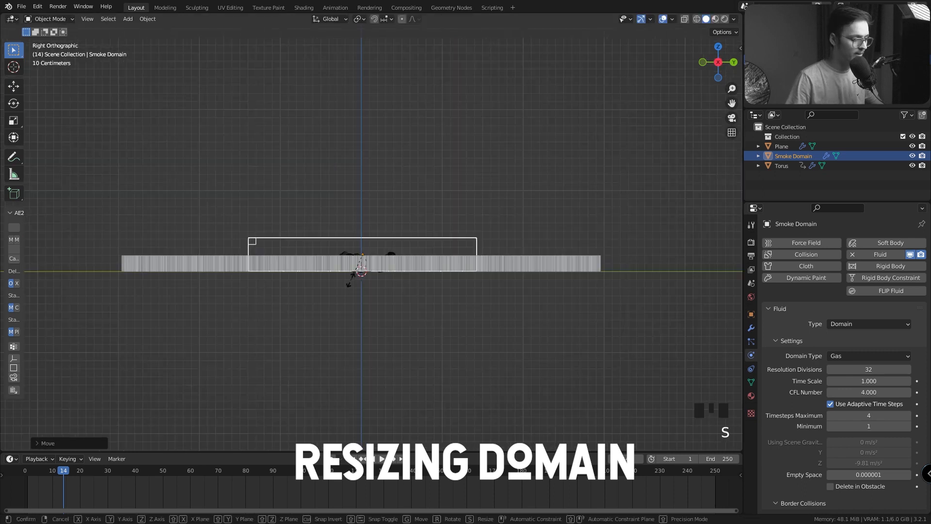
{"action": "left_click_drag", "start_coordinate": [357, 267], "coordinate": [342, 286]}
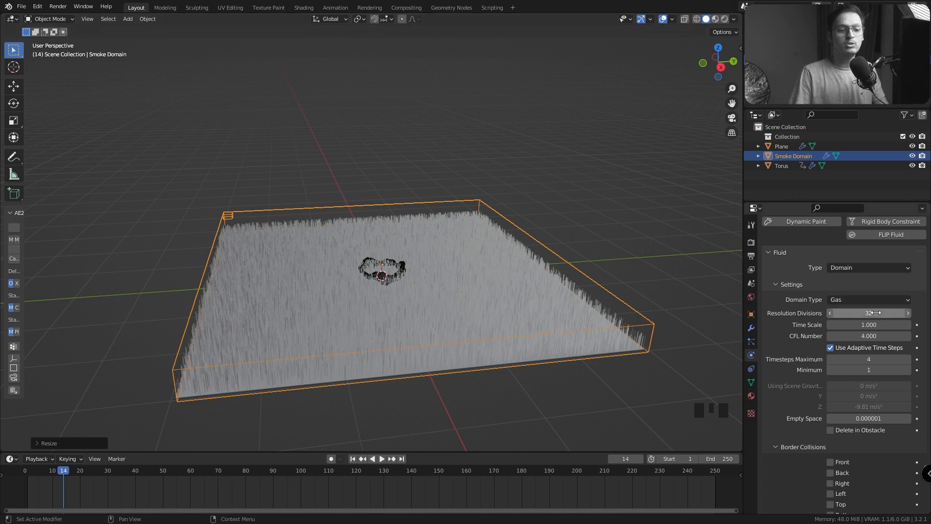
{"action": "mouse_move", "coordinate": [869, 312]}
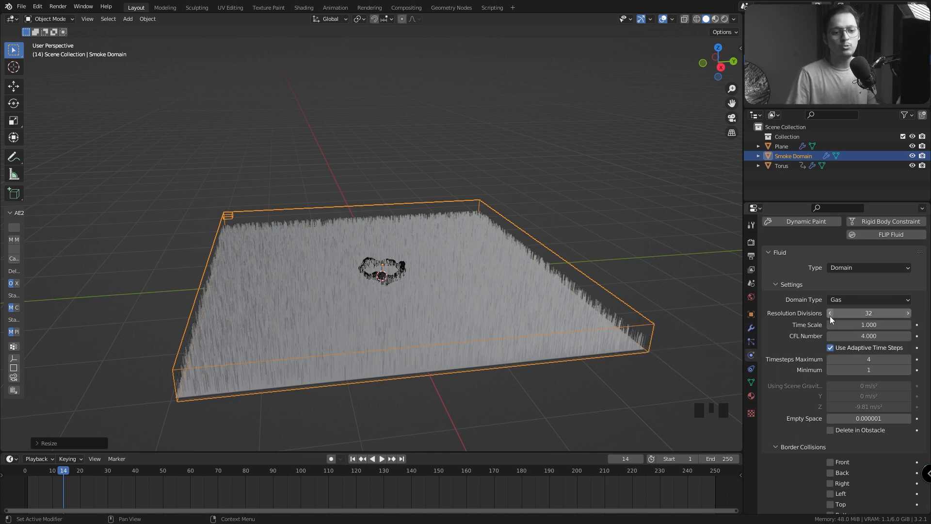
{"action": "mouse_move", "coordinate": [869, 313]}
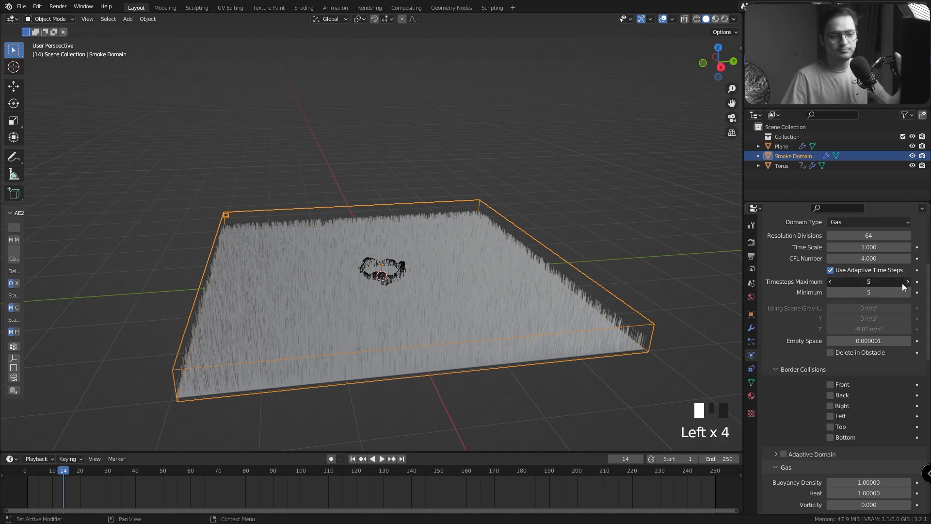
Enable bottom border collisions and set the domain's vorticity to 0.01
{"action": "scroll", "scroll_direction": "down", "scroll_amount": 3}
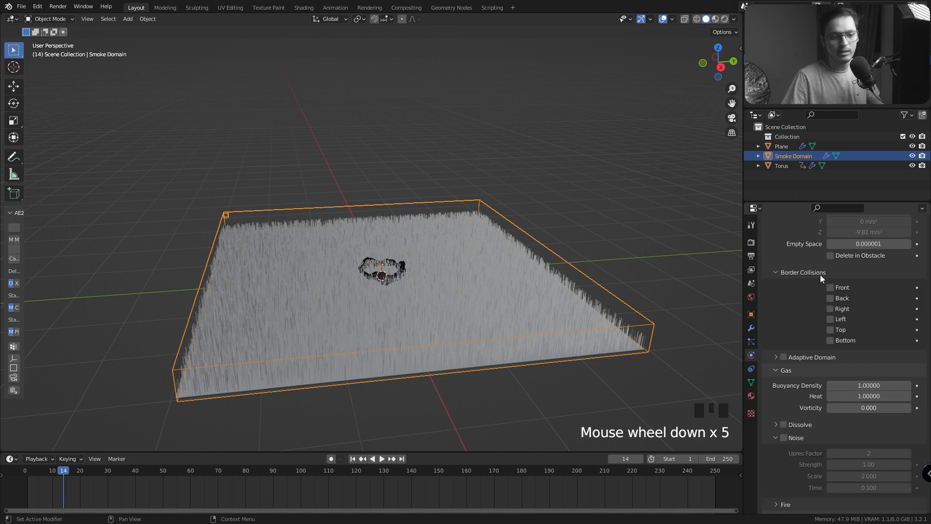
{"action": "left_click", "coordinate": [830, 339]}
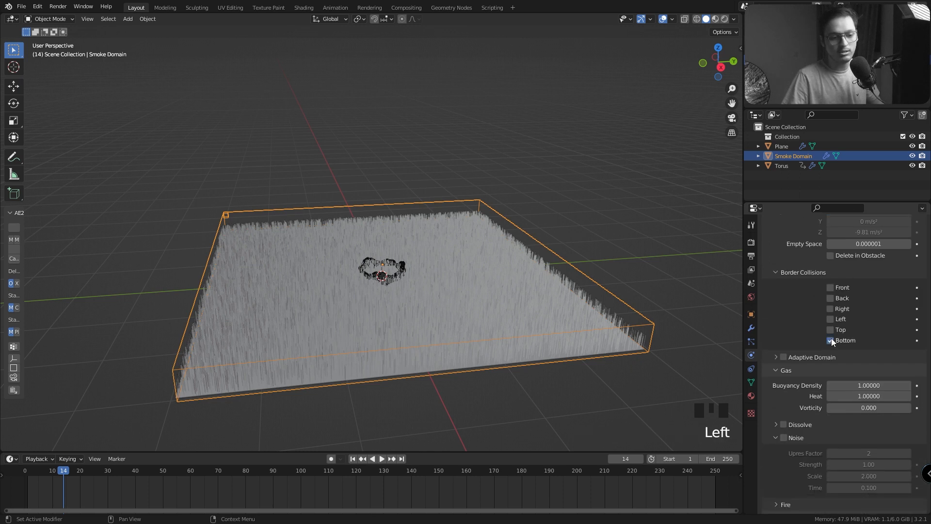
{"action": "mouse_move", "coordinate": [831, 340]}
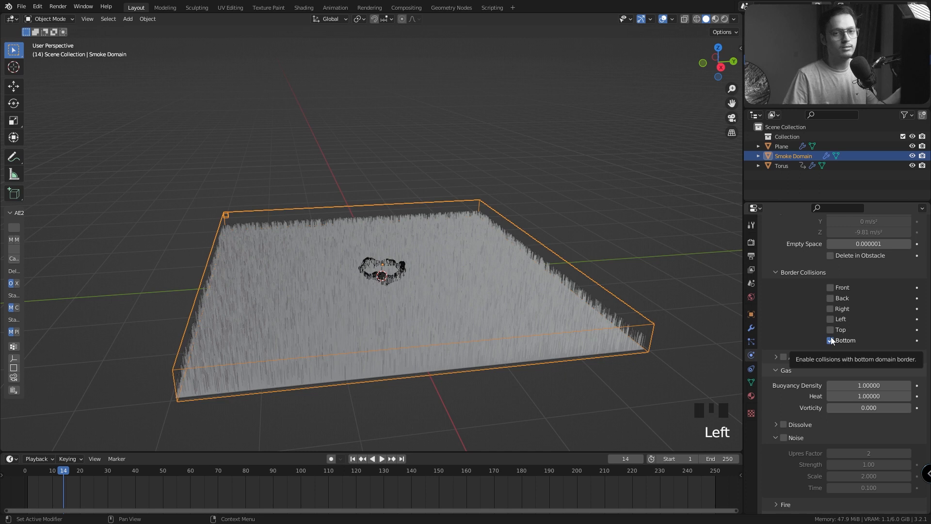
{"action": "scroll", "scroll_direction": "down", "scroll_amount": 3}
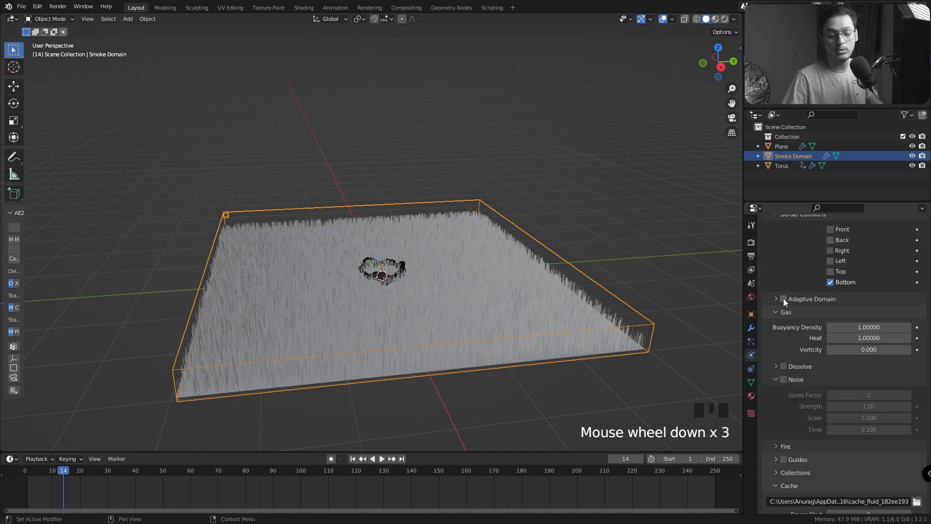
{"action": "scroll", "scroll_direction": "down", "scroll_amount": 3}
{"action": "type", "text": "-1"}
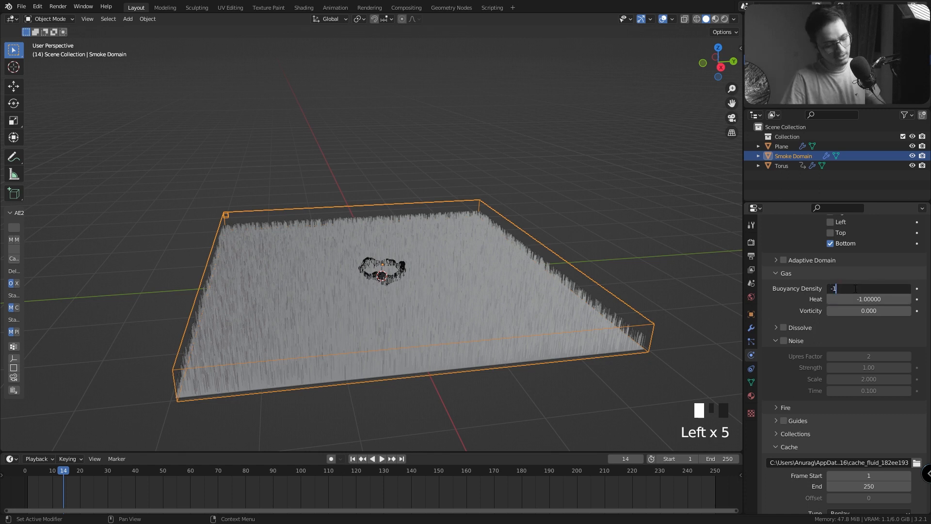
{"action": "scroll", "scroll_direction": "down", "scroll_amount": 3}
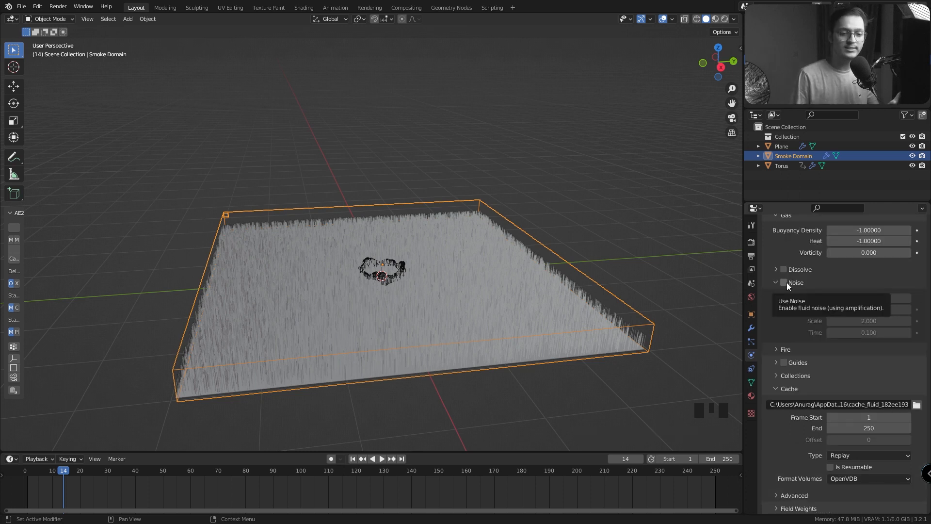
{"action": "left_click", "coordinate": [868, 252]}
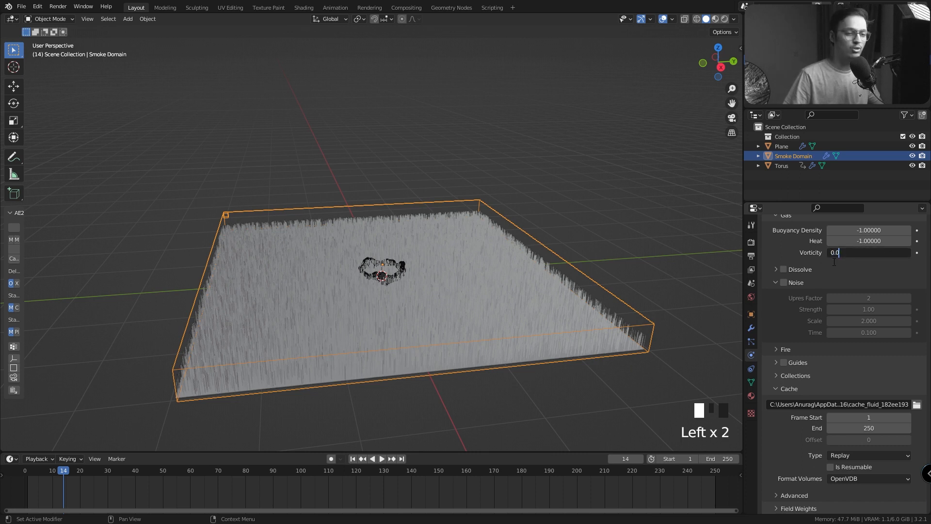
{"action": "type", "text": "0.010"}
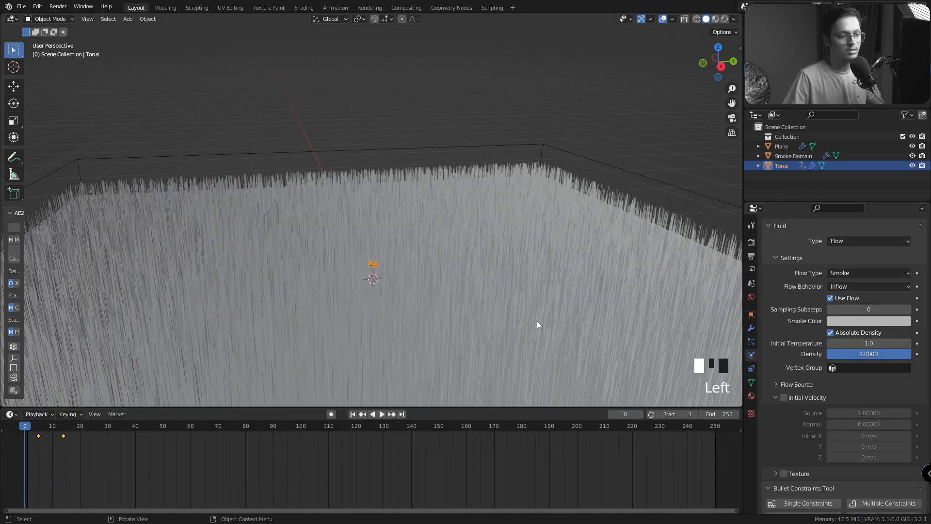
Set the torus flow to 4 sampling substeps and enable initial velocity at source 2, normal 30
{"action": "key", "text": "space"}
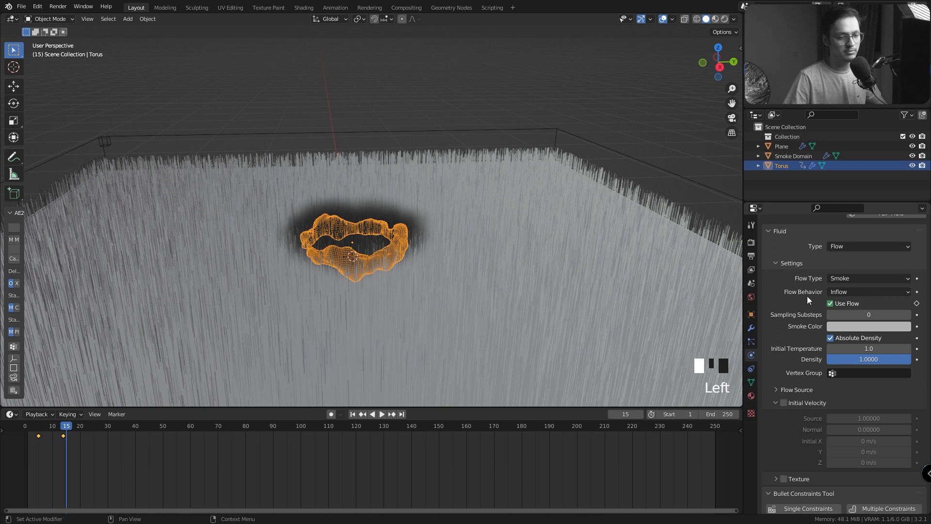
{"action": "left_click", "coordinate": [830, 304]}
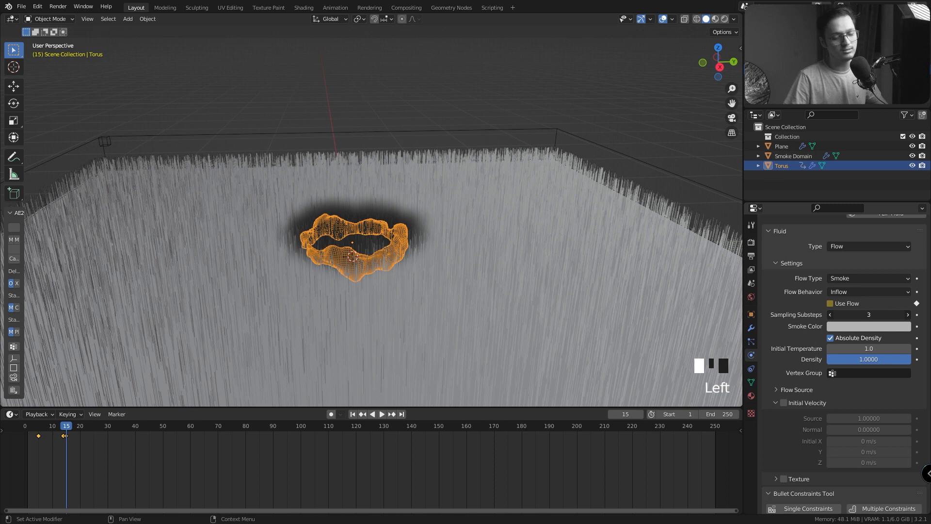
{"action": "left_click", "coordinate": [907, 314]}
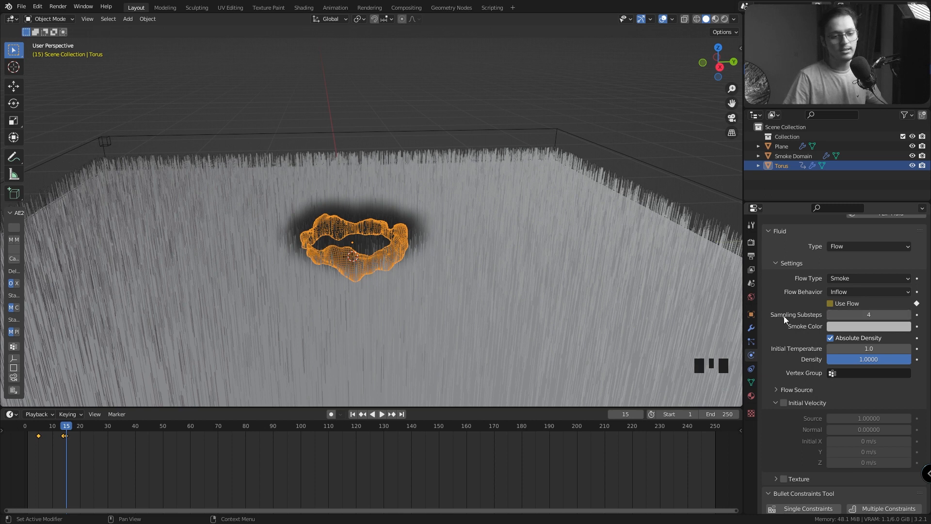
{"action": "scroll", "scroll_direction": "down", "scroll_amount": 3}
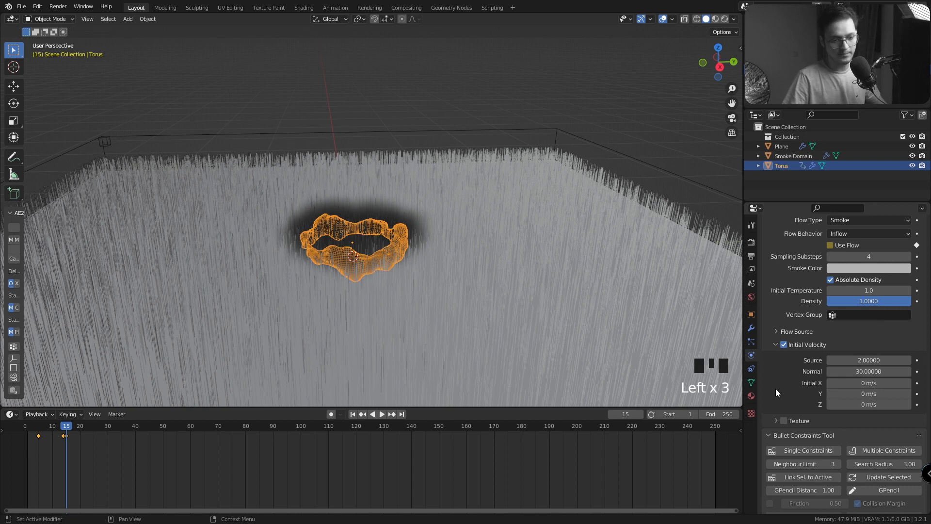
{"action": "left_click", "coordinate": [793, 155]}
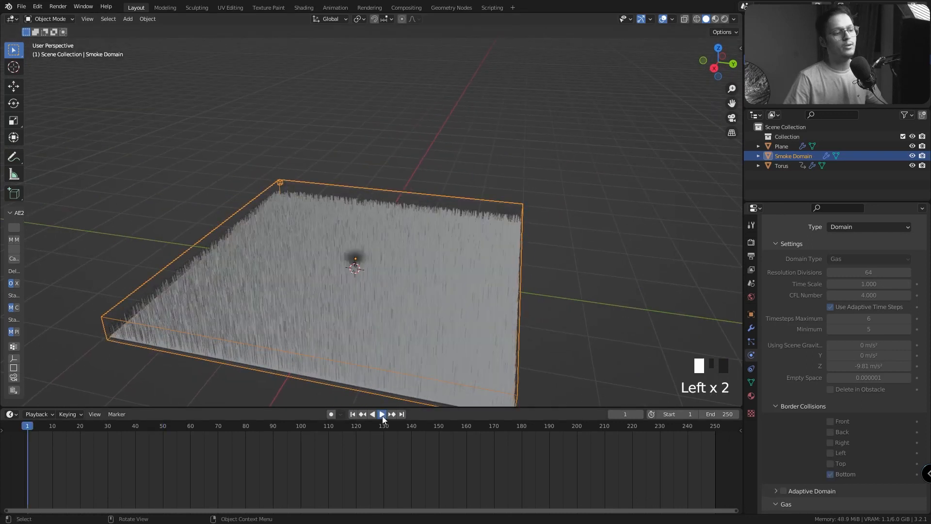
Play the torus smoke simulation back from frame 1
{"action": "left_click", "coordinate": [382, 414]}
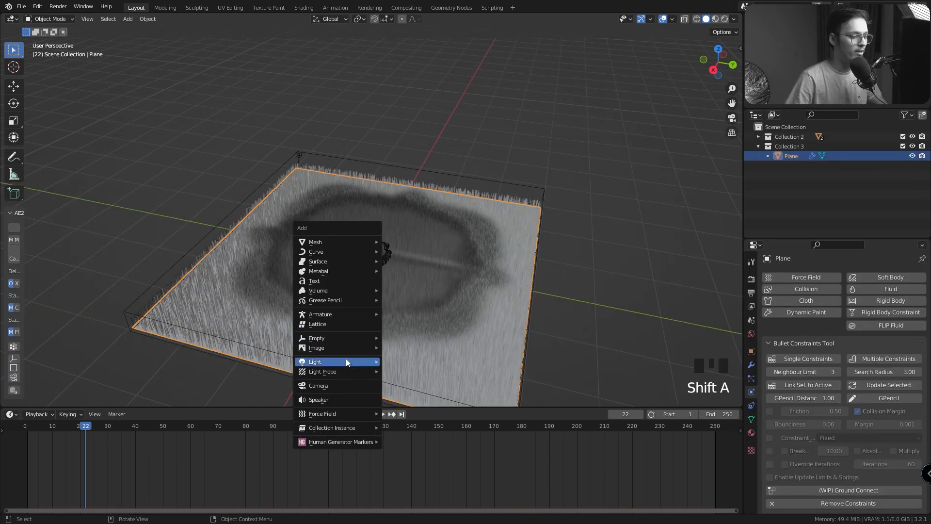
{"action": "mouse_move", "coordinate": [322, 413]}
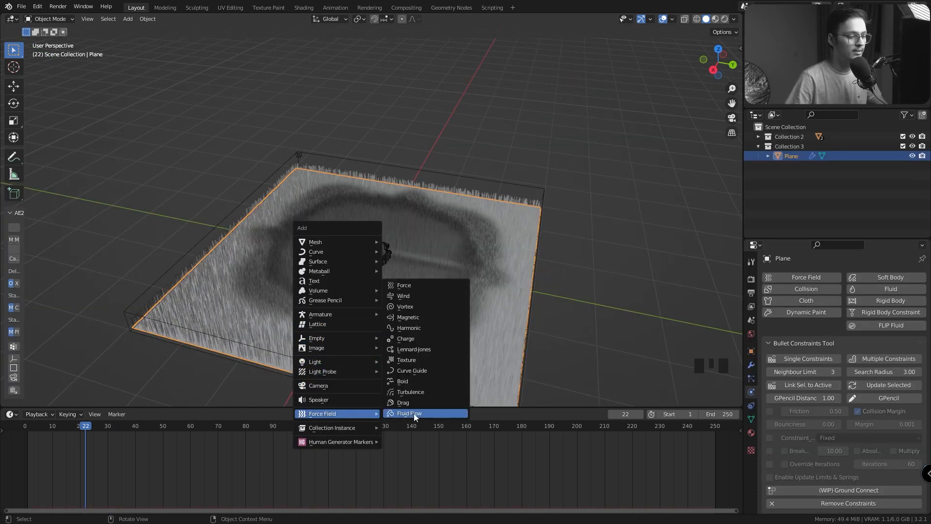
Add a Fluid Flow force field linked to Smoke Domain at strength 4
{"action": "left_click", "coordinate": [409, 414]}
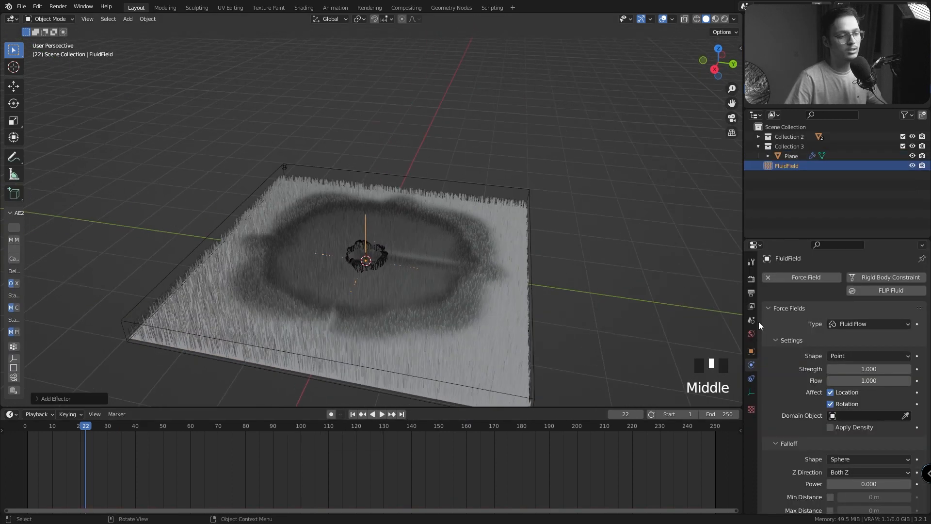
{"action": "scroll", "scroll_direction": "down", "scroll_amount": 3}
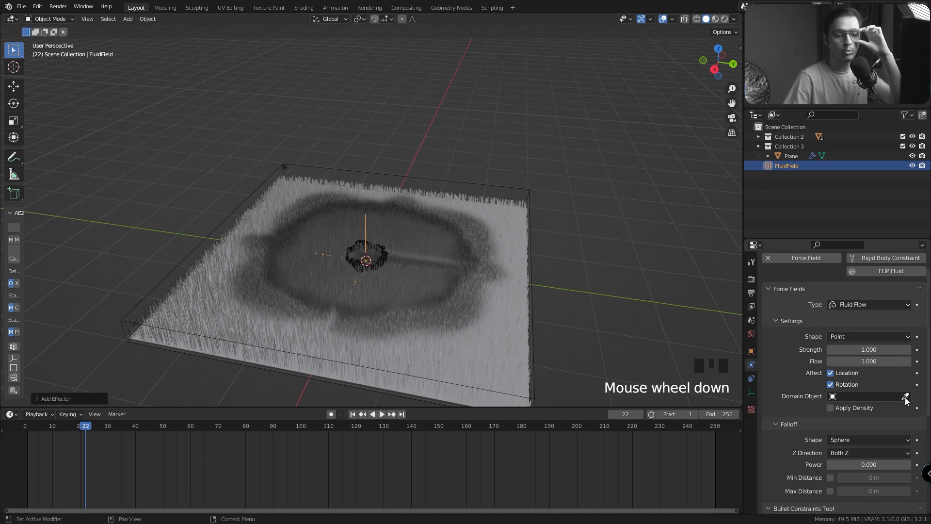
{"action": "left_click", "coordinate": [868, 396]}
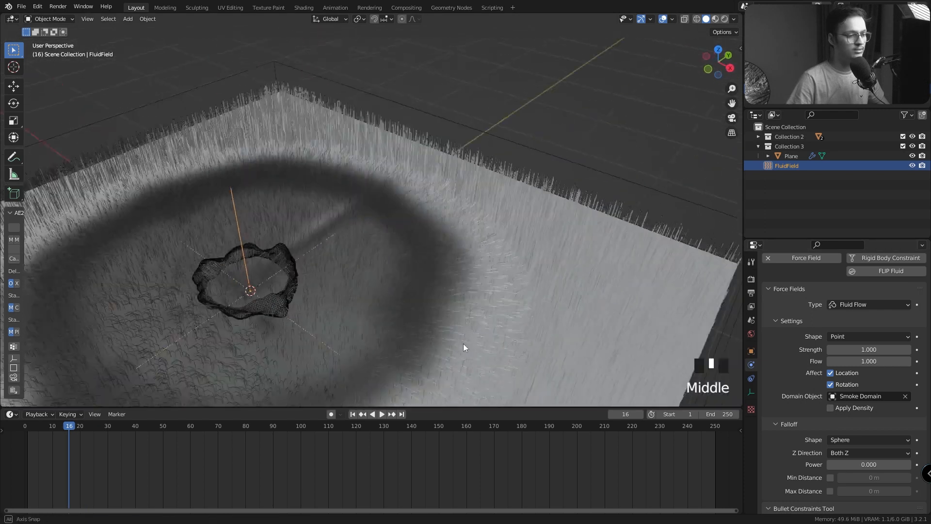
{"action": "scroll", "scroll_direction": "down", "scroll_amount": 3}
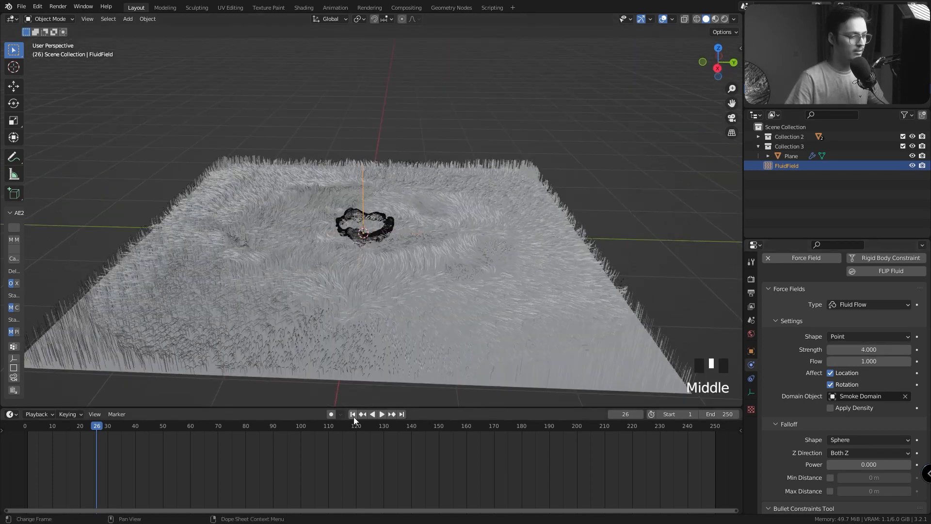
Replay the animation from frame 1 to watch the hair react, then stop it
{"action": "left_click", "coordinate": [381, 414]}
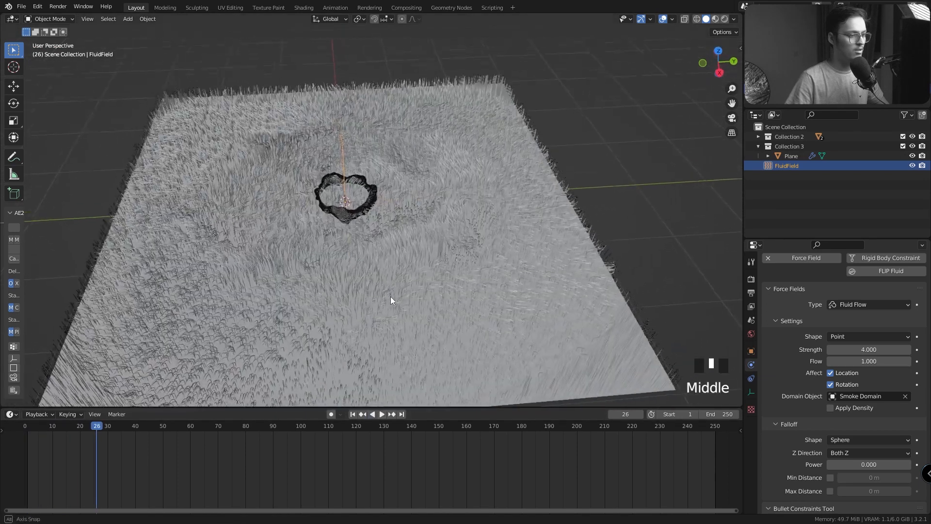
{"action": "left_click", "coordinate": [352, 413]}
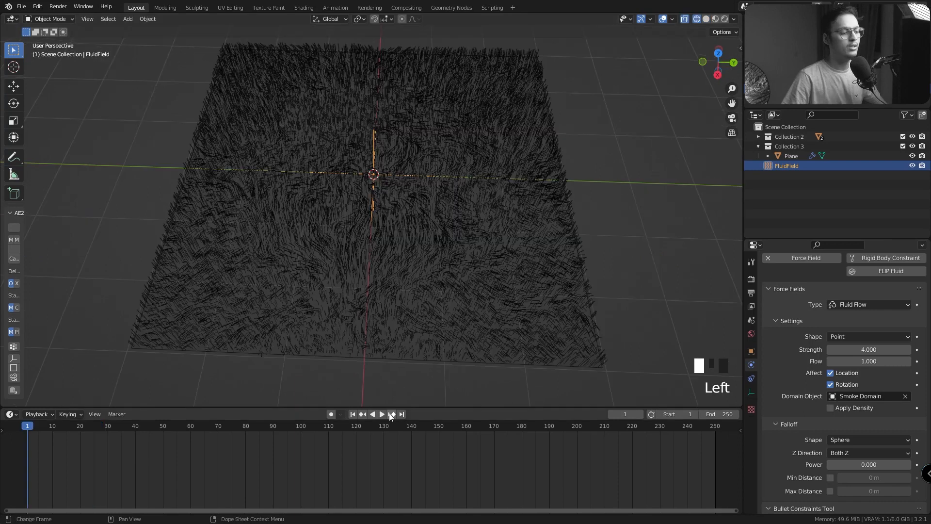
{"action": "left_click", "coordinate": [381, 414]}
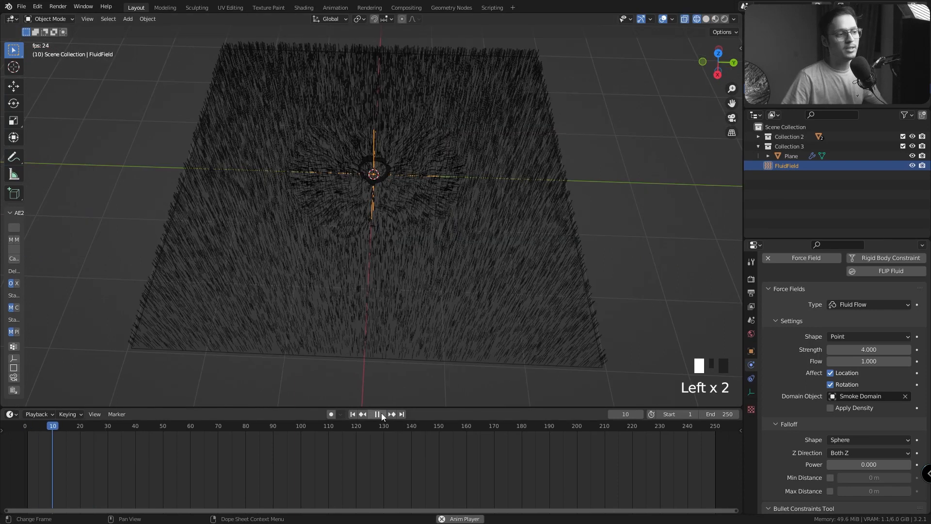
{"action": "left_click", "coordinate": [377, 414]}
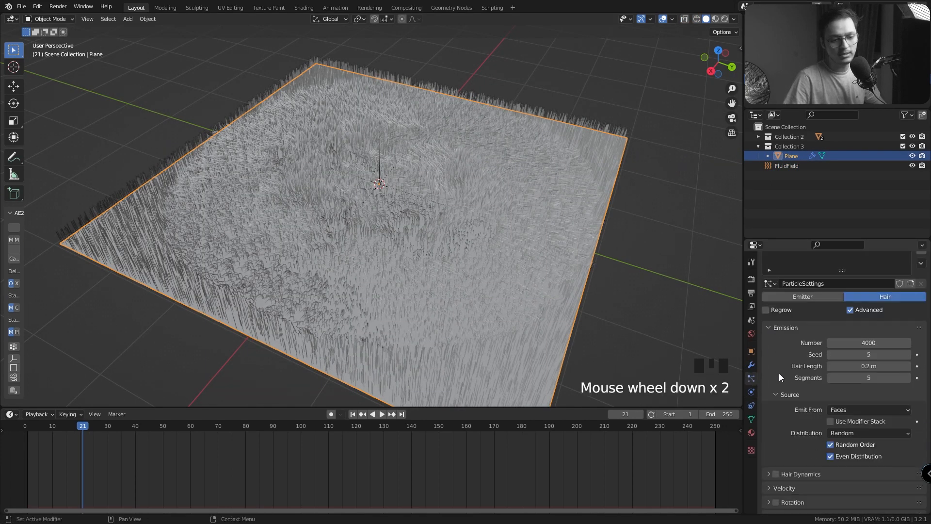
Turn off Show Emitter and enable B-Spline hair paths in the Plane's particle Render settings
{"action": "scroll", "scroll_direction": "down", "scroll_amount": 3}
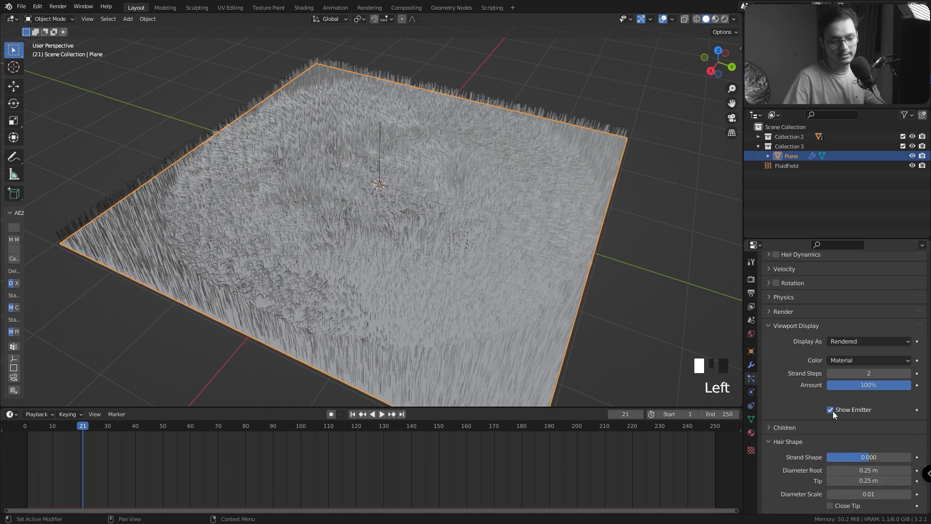
{"action": "scroll", "scroll_direction": "down", "scroll_amount": 3}
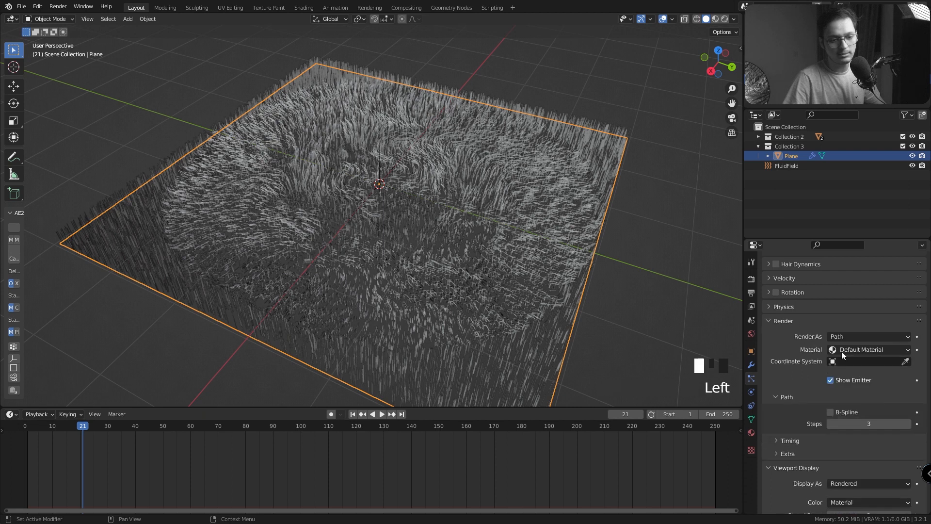
{"action": "left_click", "coordinate": [831, 381]}
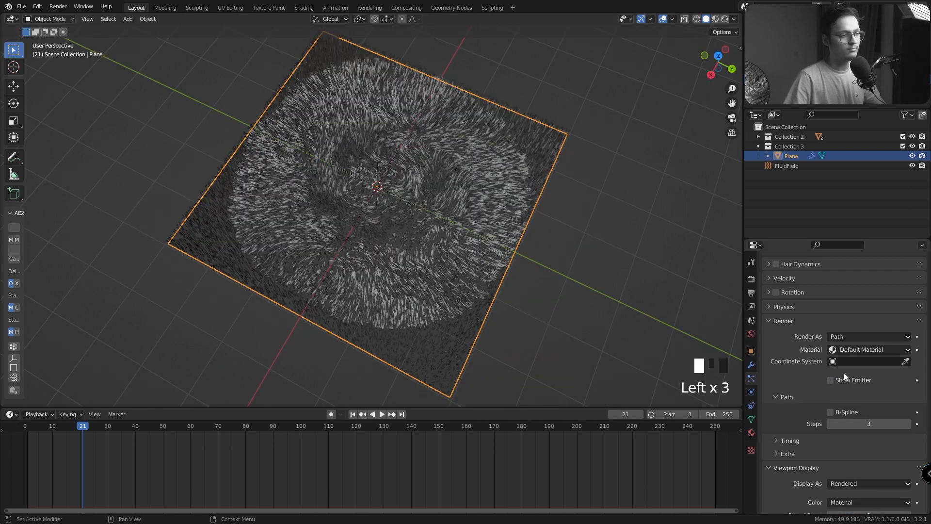
{"action": "left_click", "coordinate": [831, 411]}
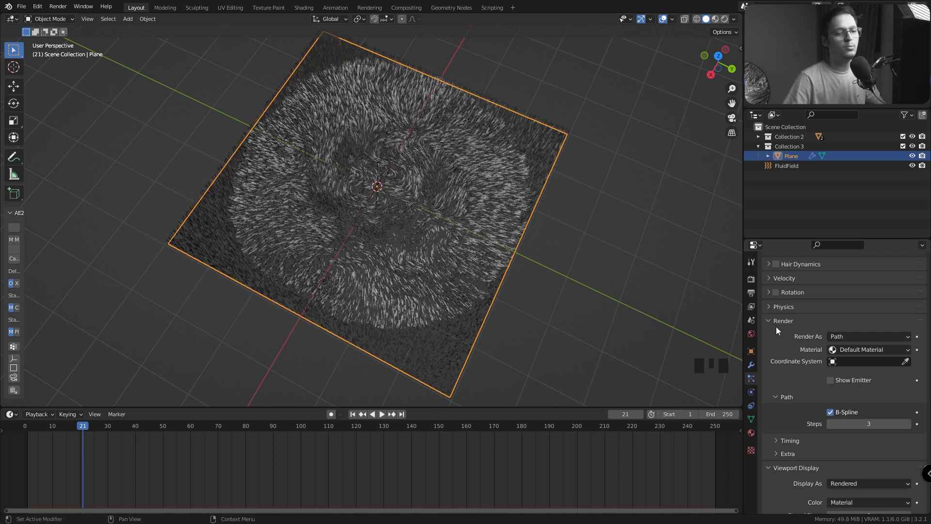
{"action": "left_click", "coordinate": [303, 7]}
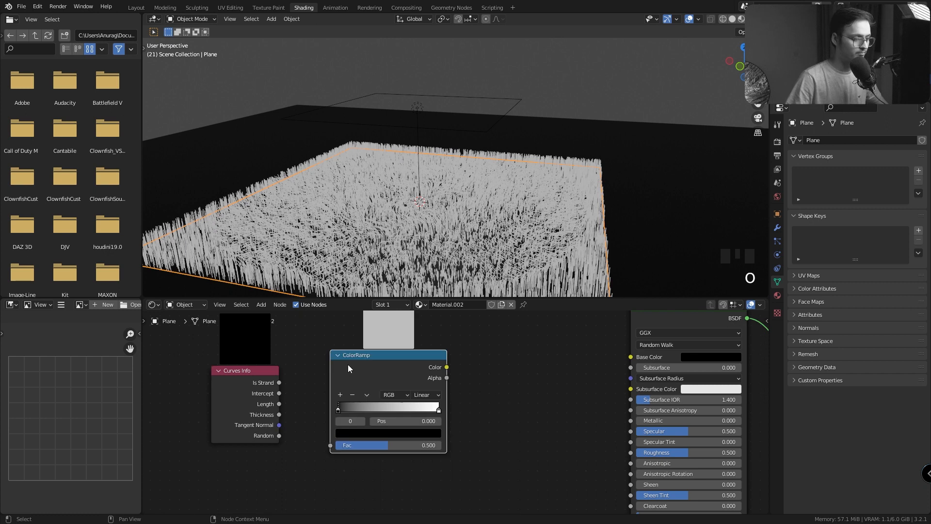
Connect Curves Info Intercept to ColorRamp Fac and slide the black stop rightward
{"action": "left_click_drag", "start_coordinate": [277, 393], "coordinate": [332, 445]}
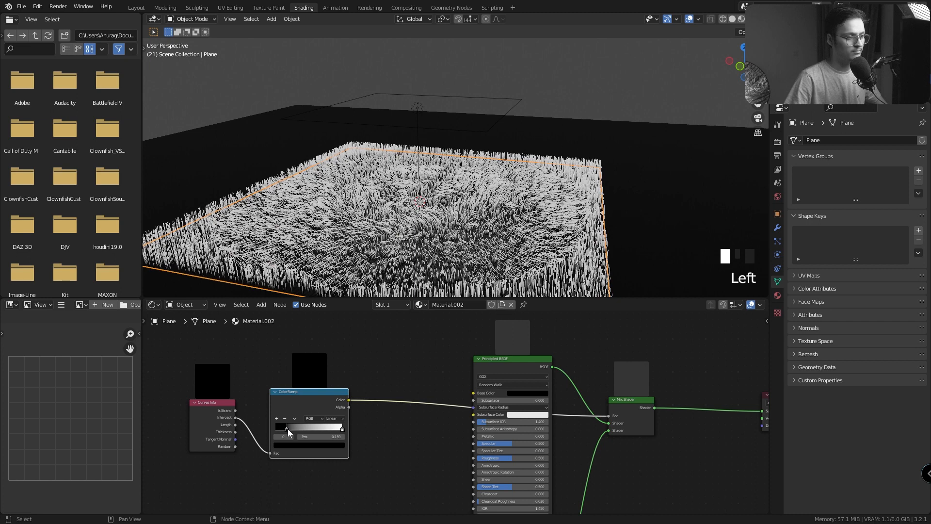
{"action": "left_click_drag", "start_coordinate": [309, 436], "coordinate": [335, 437]}
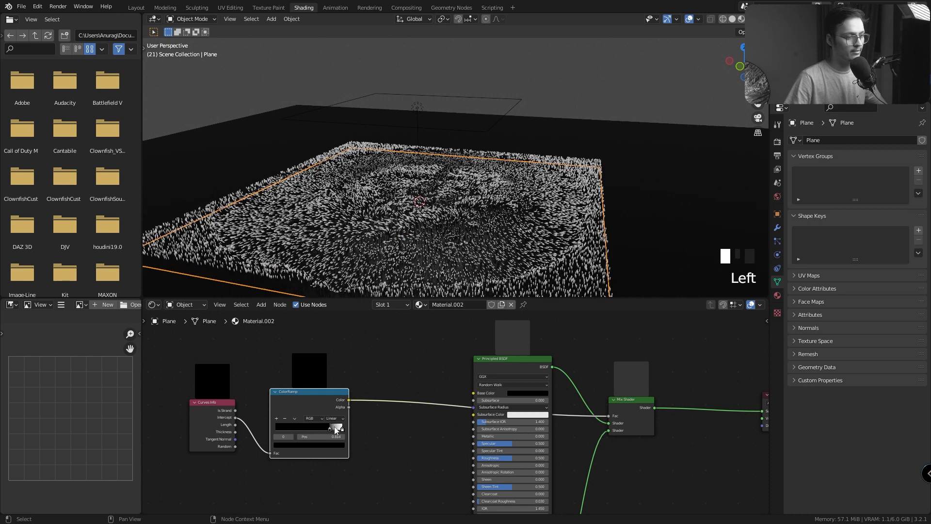
{"action": "scroll", "scroll_direction": "down", "scroll_amount": 3}
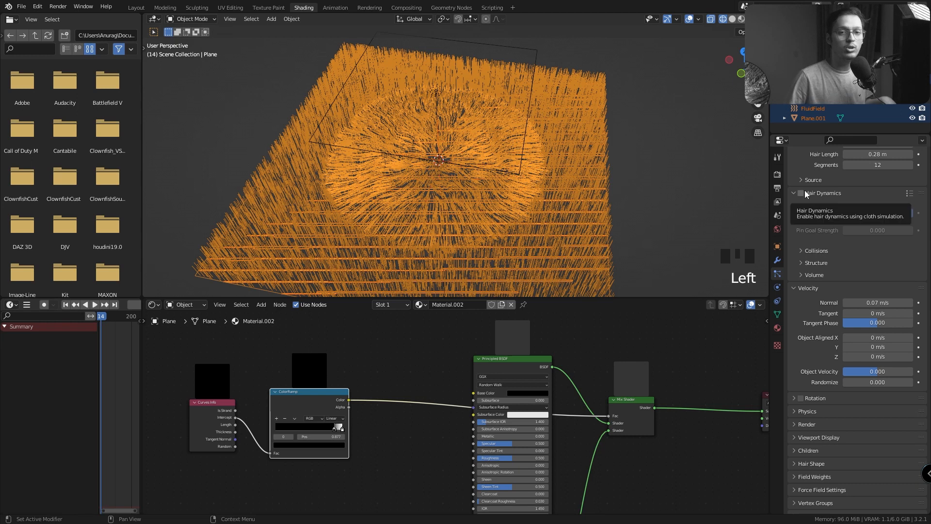
Enable Hair Dynamics on Plane.001's particle system
{"action": "left_click", "coordinate": [801, 193]}
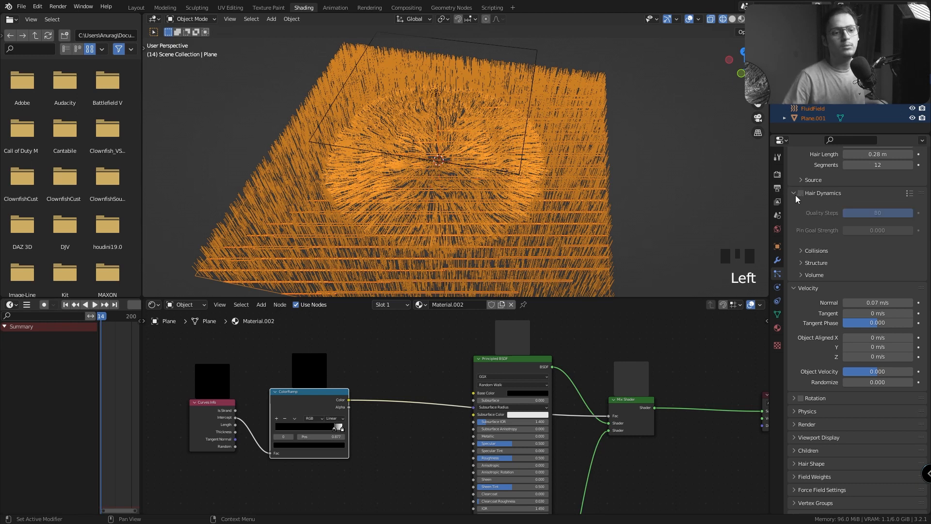
{"action": "left_click", "coordinate": [801, 192]}
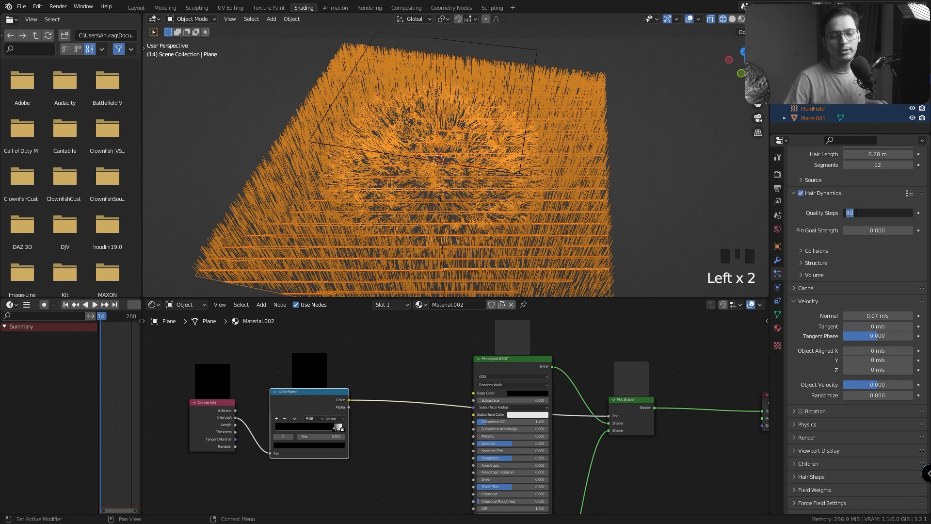